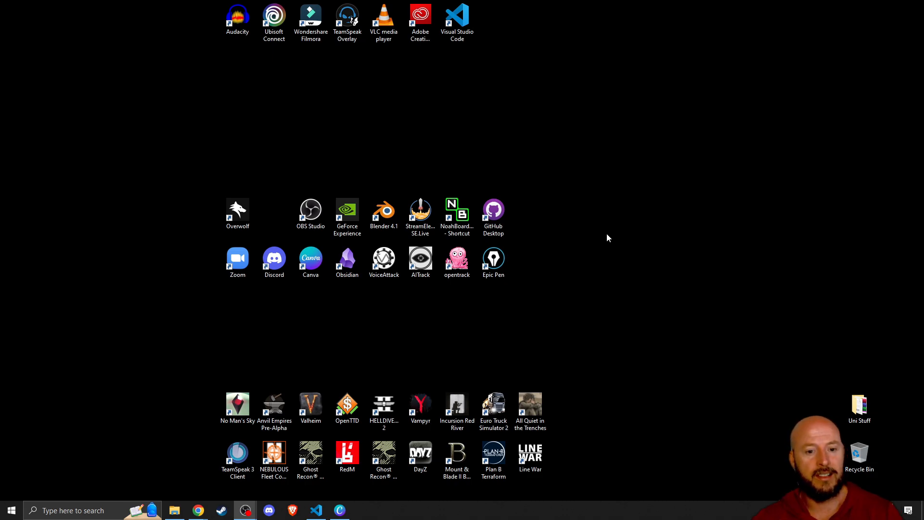
mouse_move(616, 232)
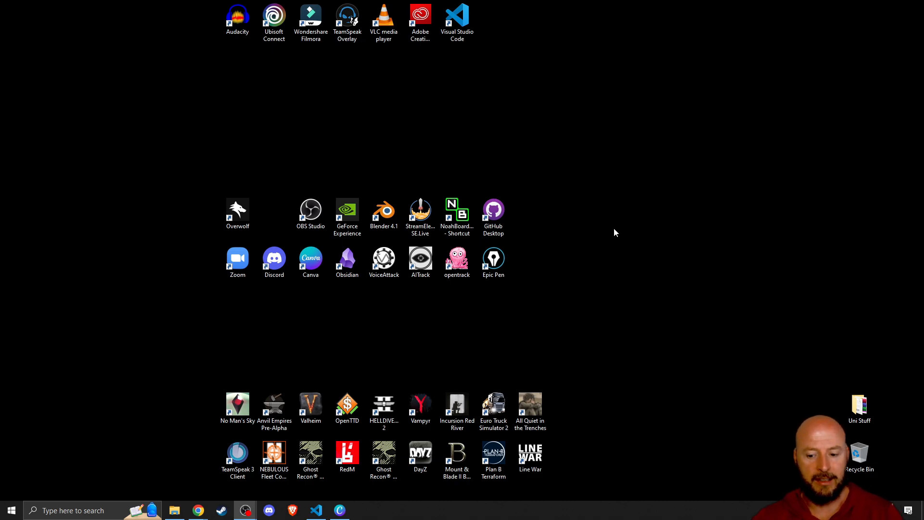
mouse_move(624, 235)
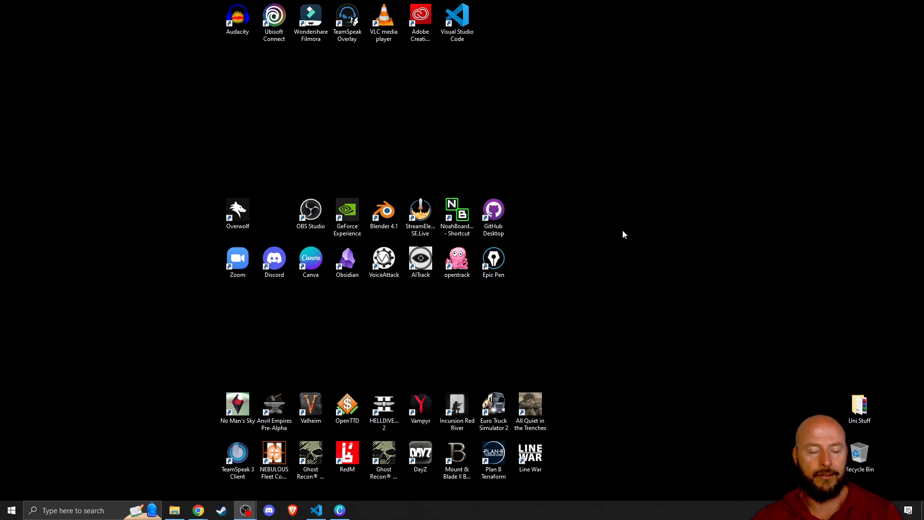
mouse_move(584, 303)
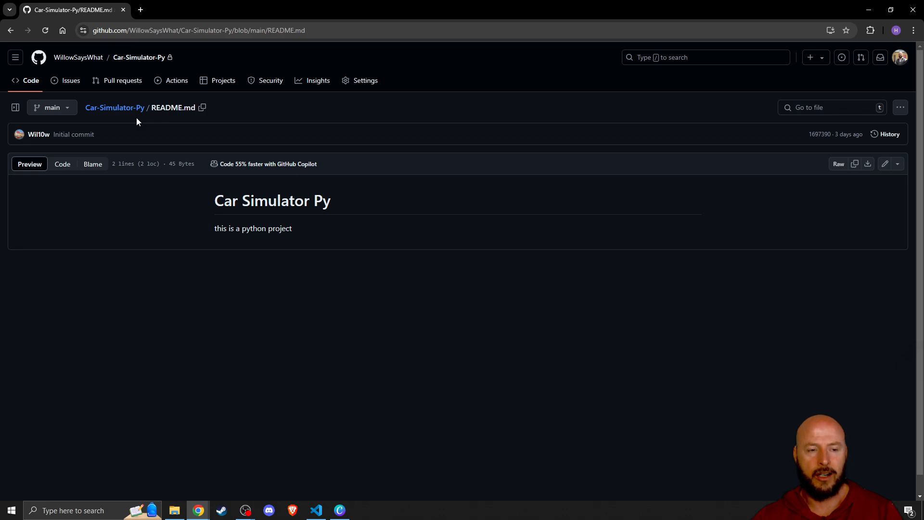
mouse_move(157, 110)
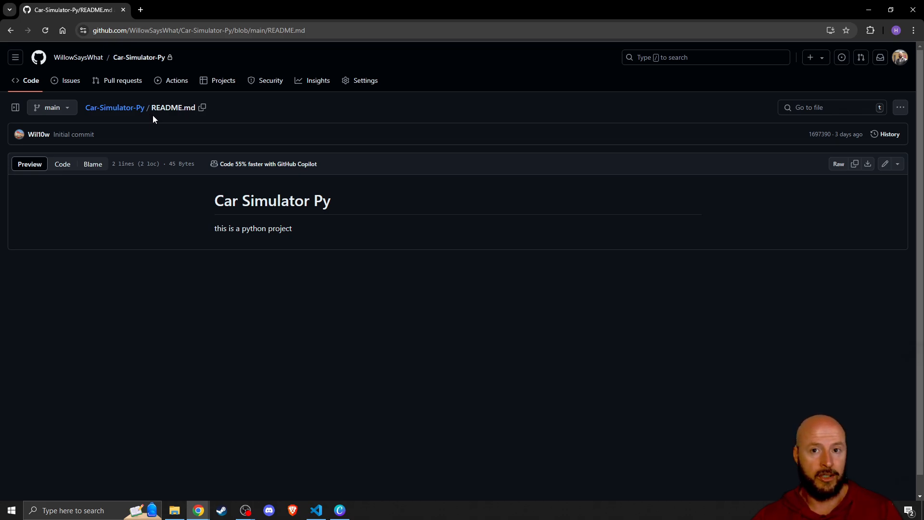
mouse_move(454, 251)
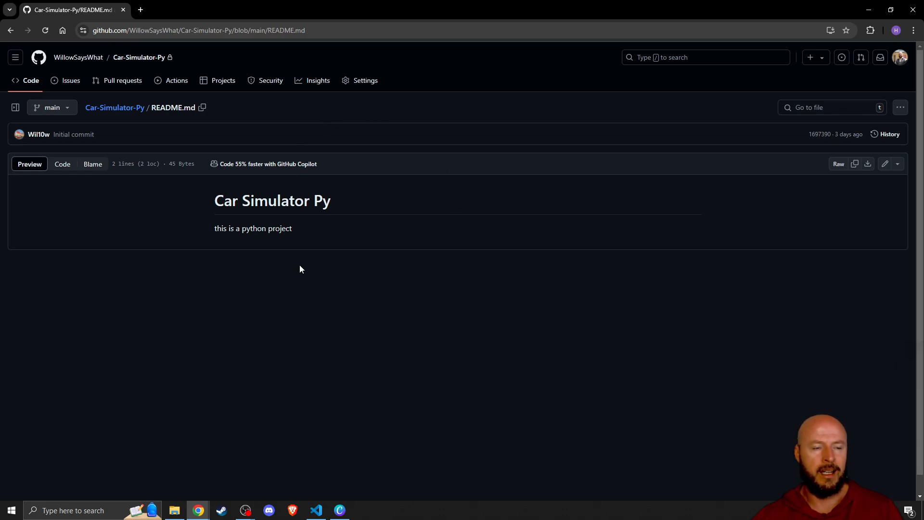
mouse_move(235, 201)
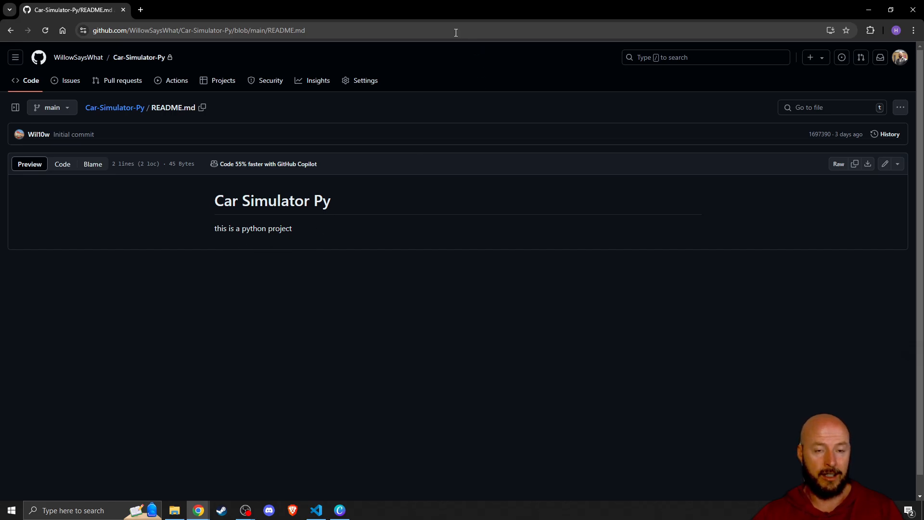
mouse_move(78, 57)
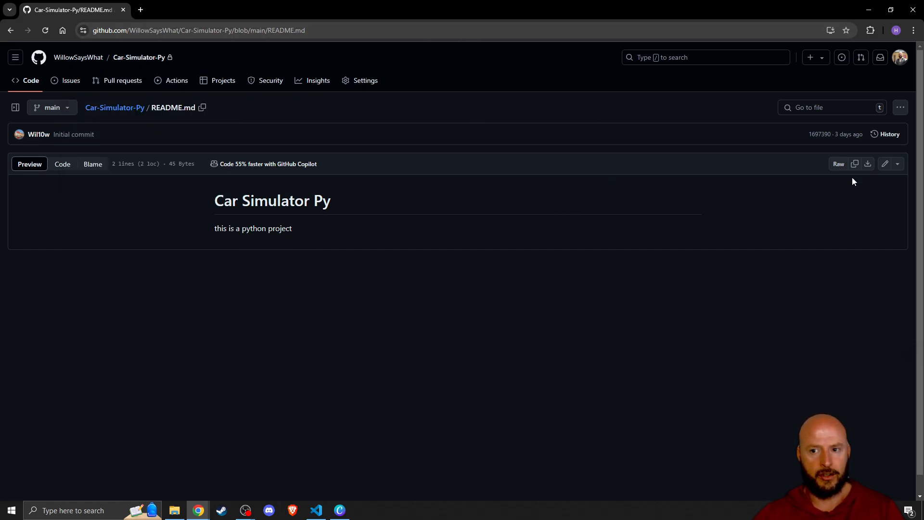
Step: Open README.md in GitHub's web editor via the 'Edit this file' pencil button
left_click(884, 164)
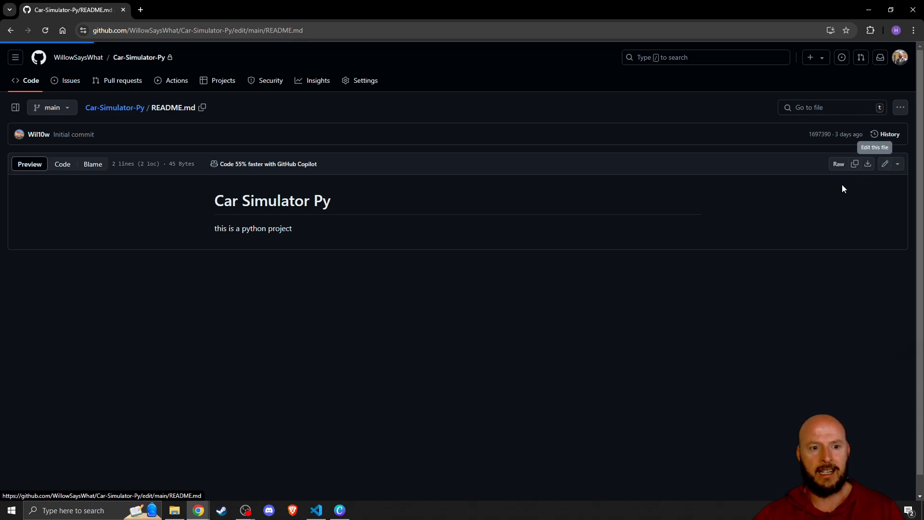
left_click(885, 164)
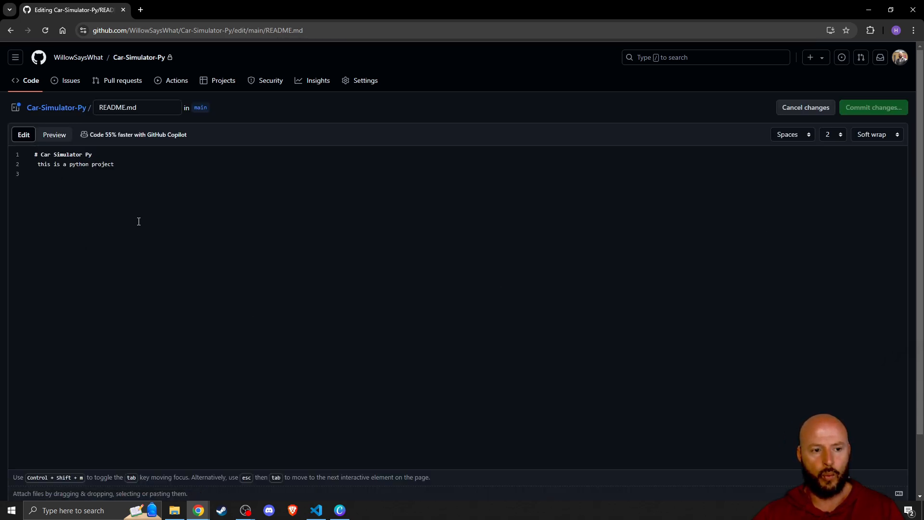
left_click(54, 135)
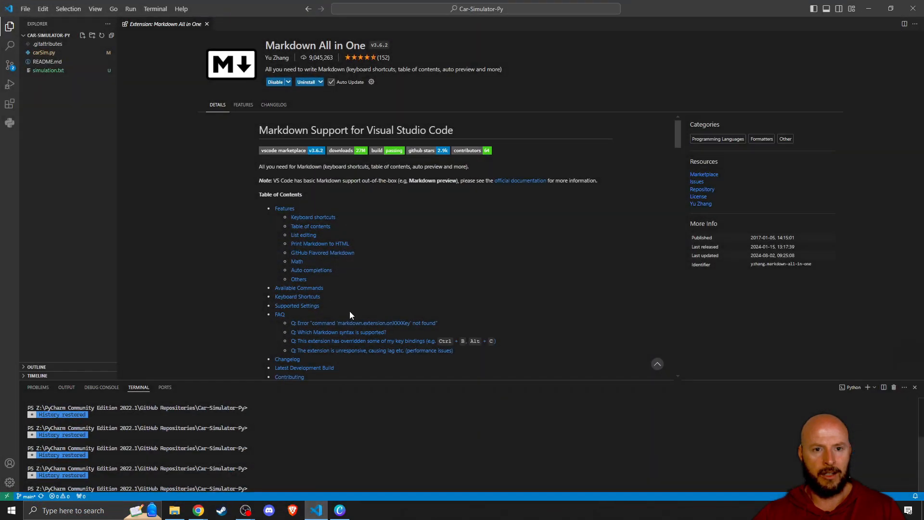
mouse_move(147, 37)
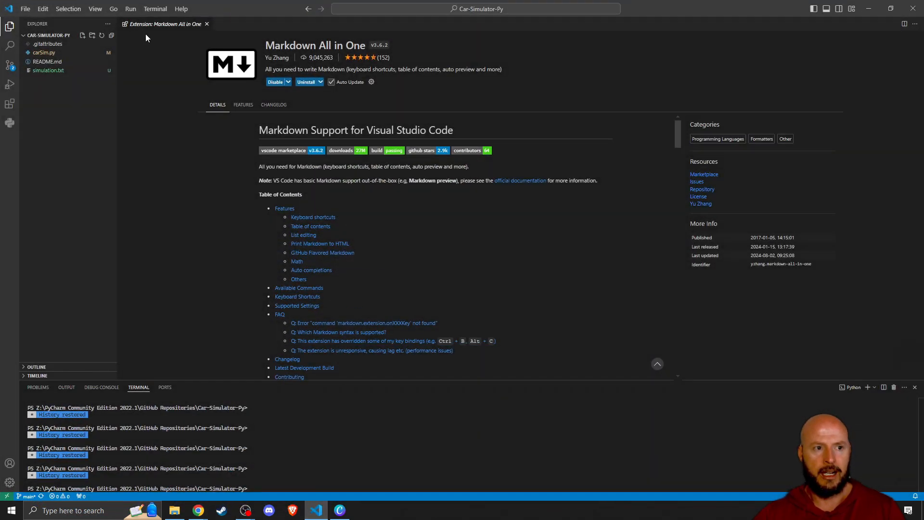
Step: View installed extensions, return to Explorer, and close the Car-Simulator-Py folder
left_click(10, 104)
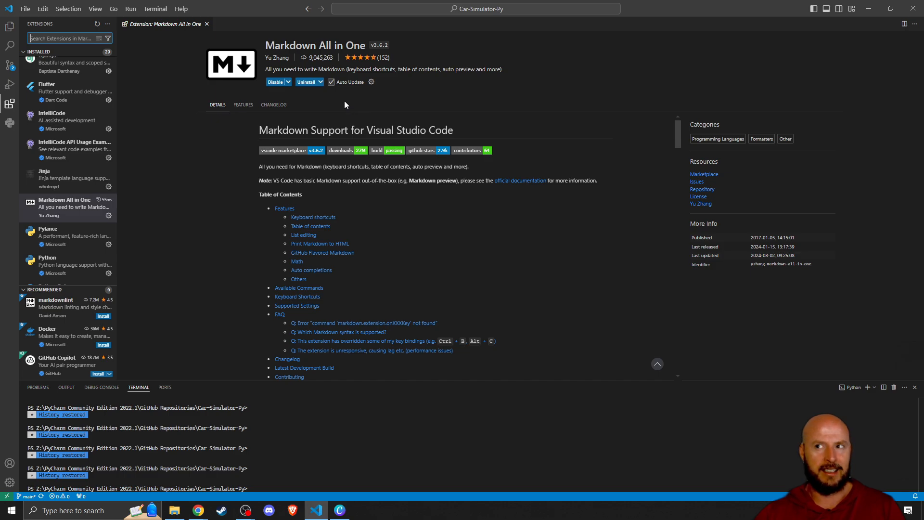
mouse_move(295, 56)
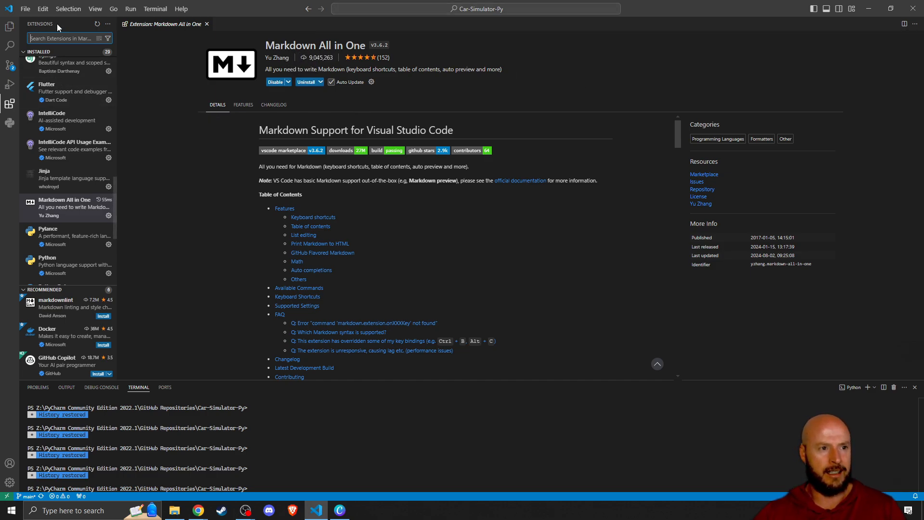
left_click(10, 27)
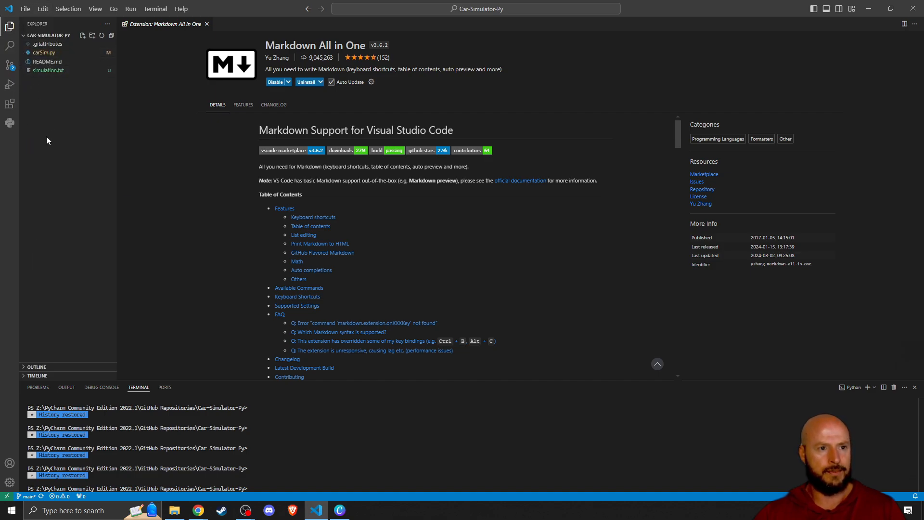
left_click(25, 9)
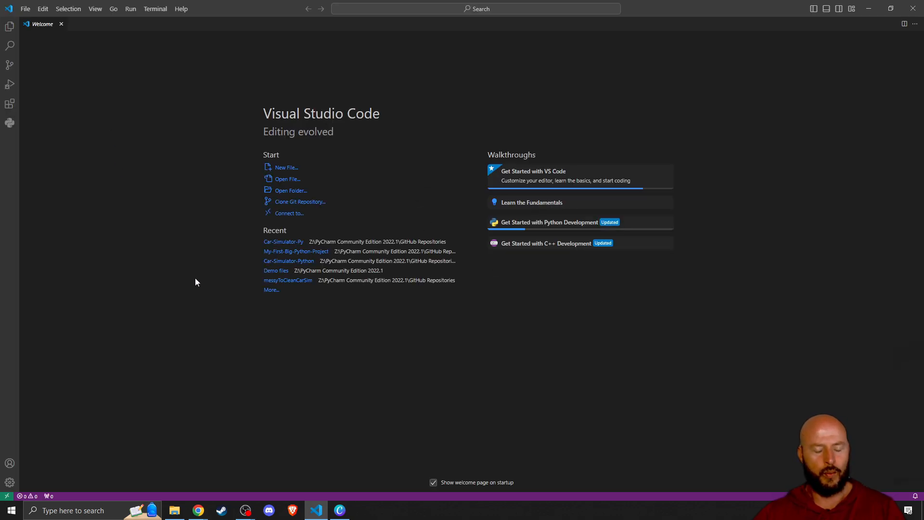
mouse_move(205, 267)
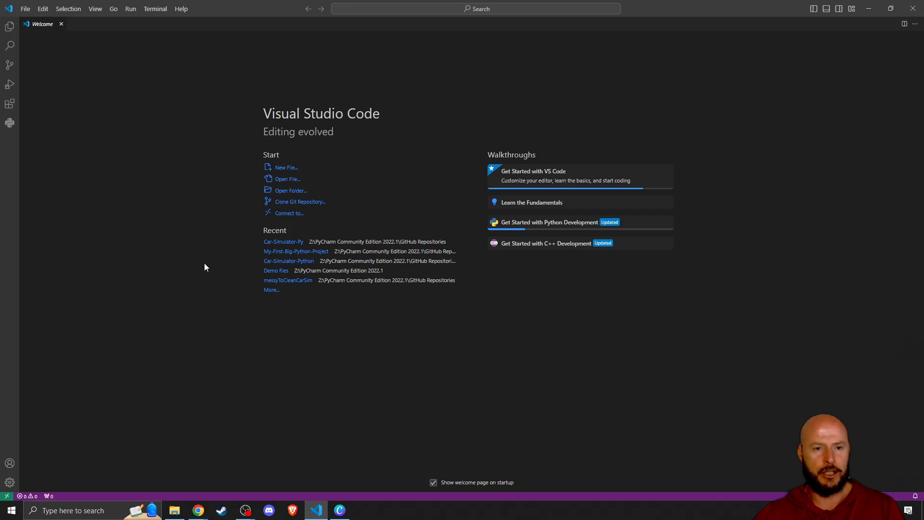
mouse_move(303, 220)
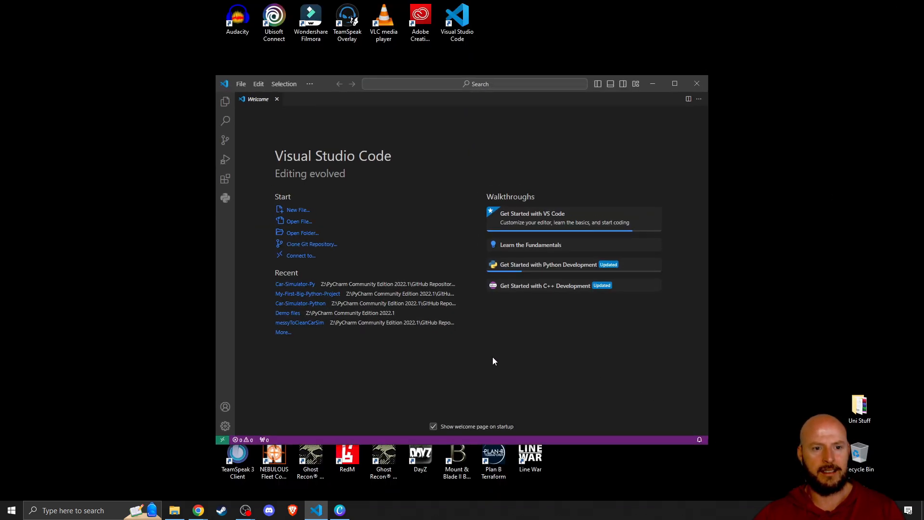
left_click(674, 83)
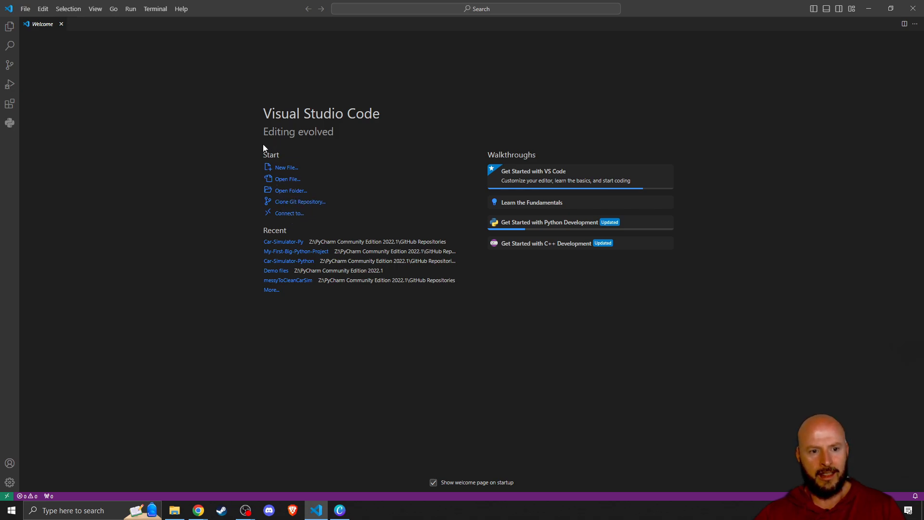
Step: Show the File menu over the Welcome page
left_click(26, 8)
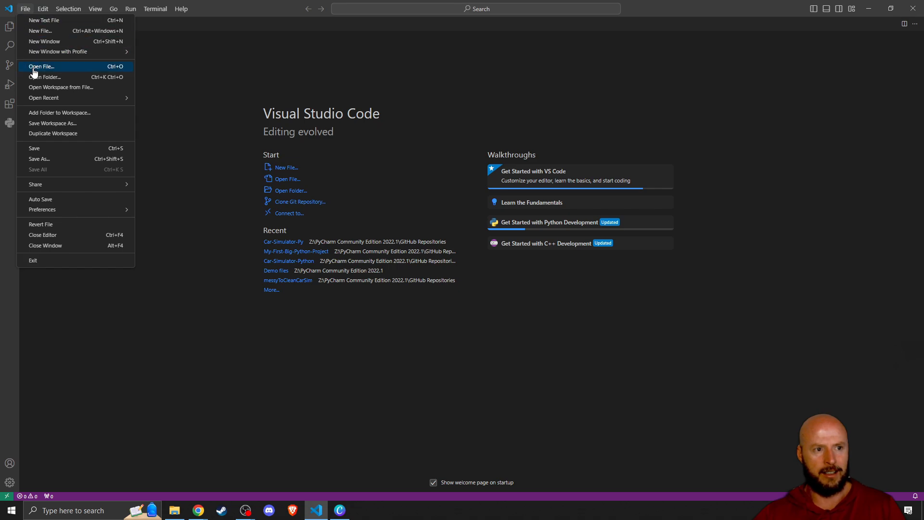
mouse_move(45, 77)
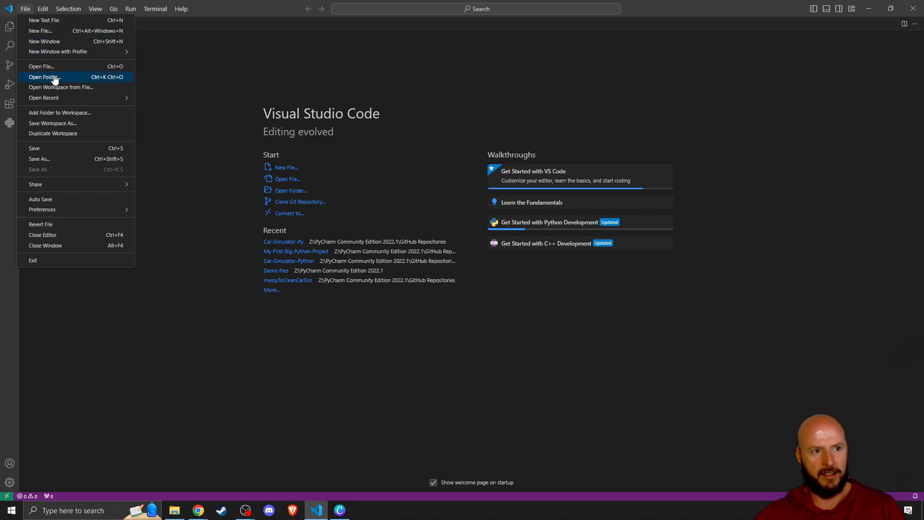
mouse_move(59, 112)
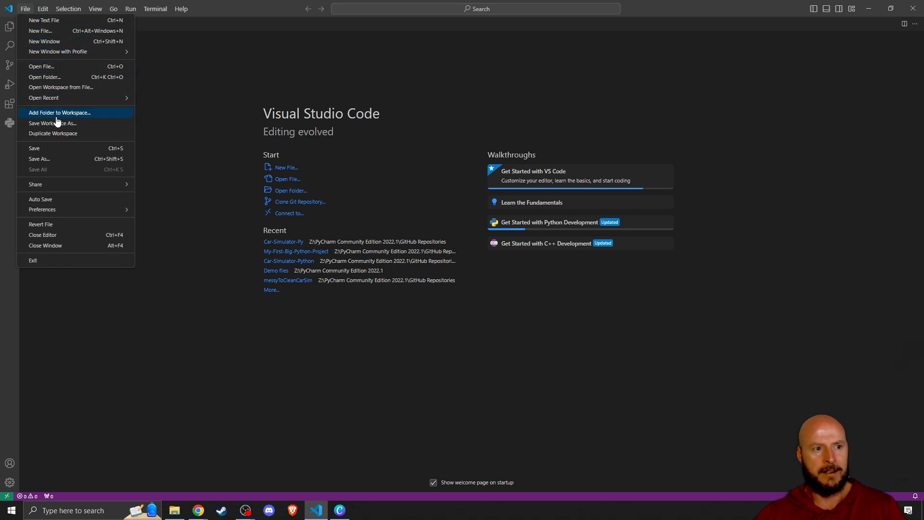
mouse_move(50, 100)
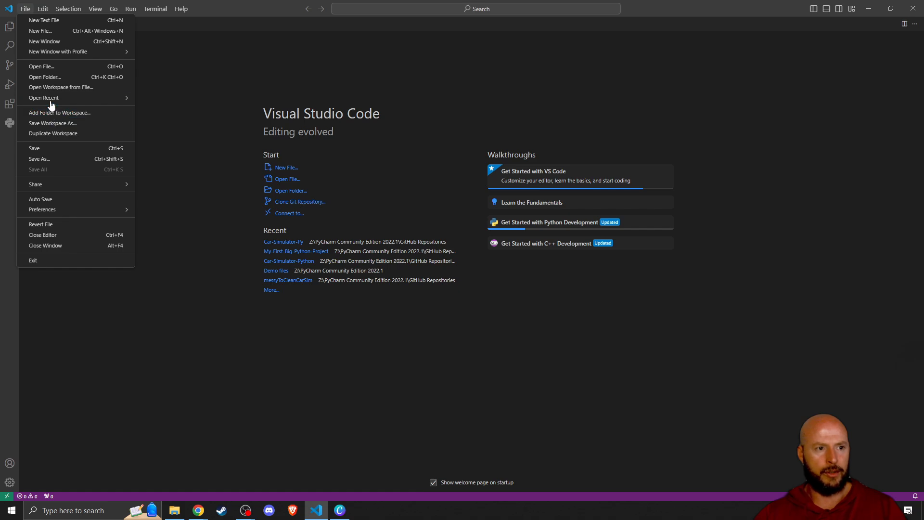
mouse_move(45, 77)
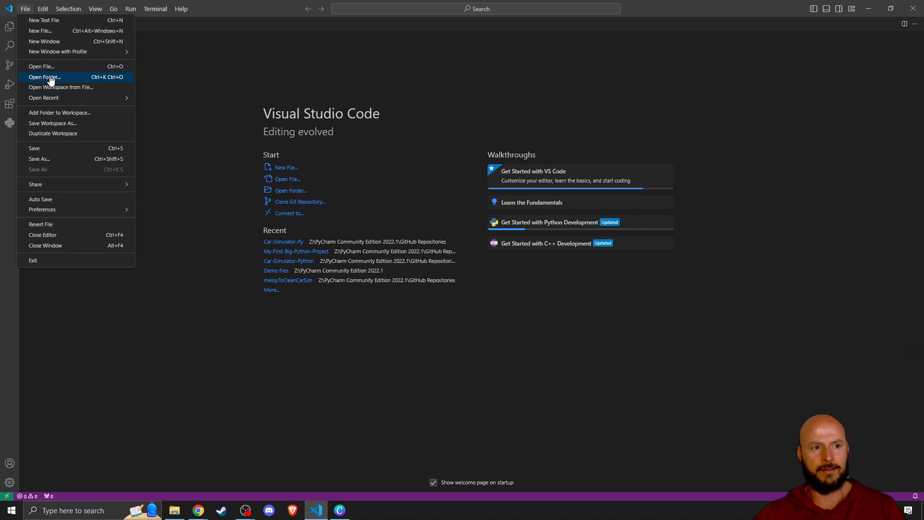
Step: Browse from the Z: drive into the GitHub Repositories folder in the Open Folder dialog
left_click(44, 77)
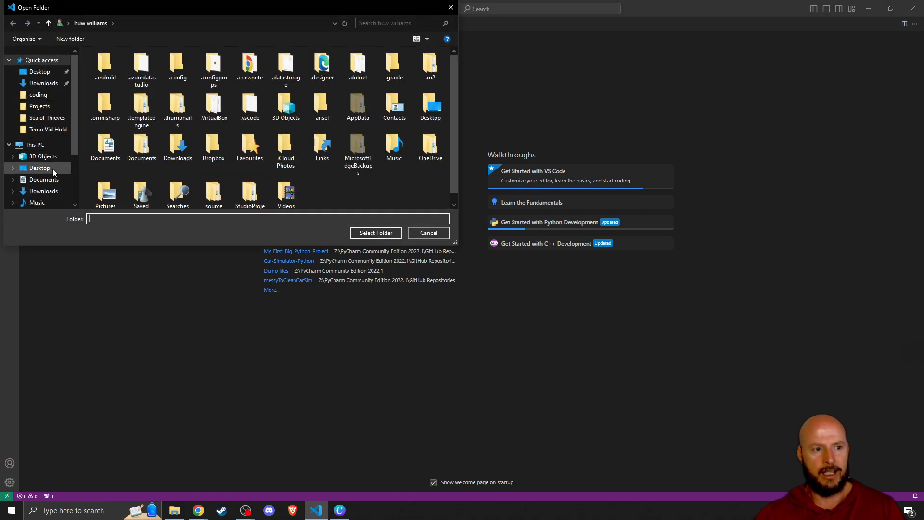
left_click(53, 183)
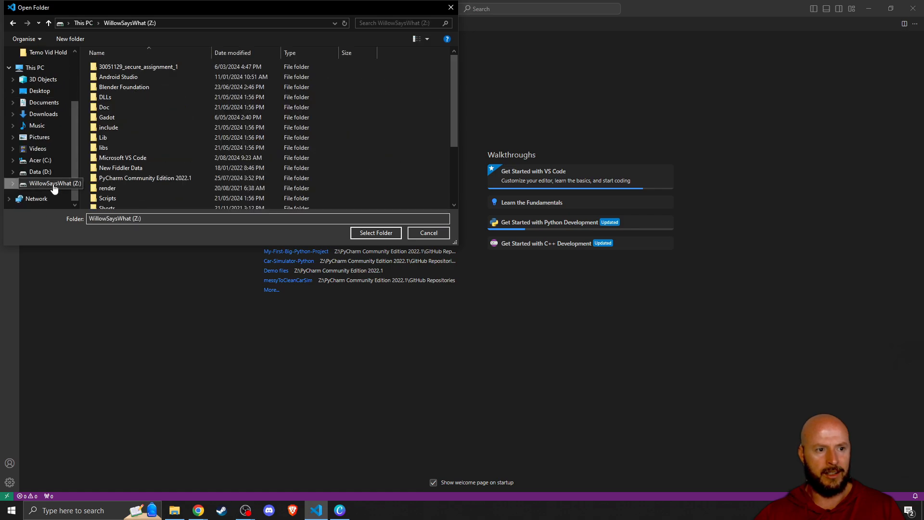
mouse_move(144, 177)
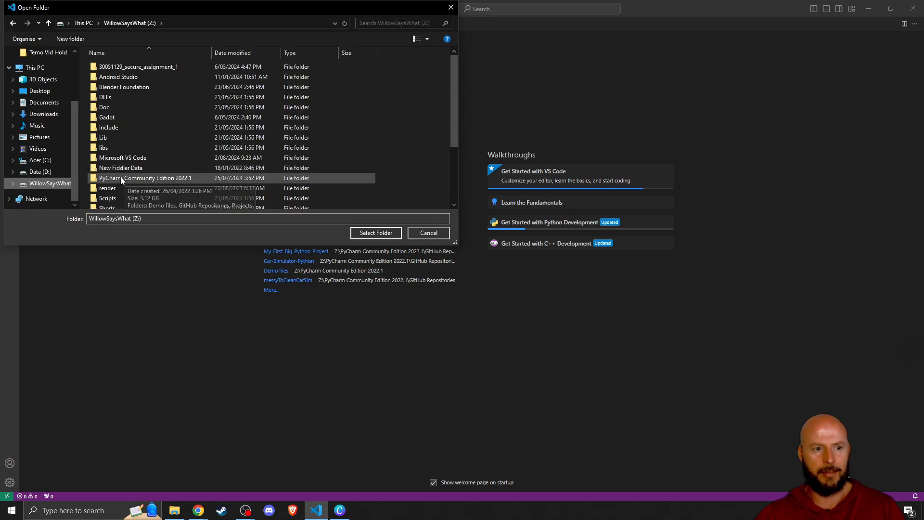
double_click(145, 179)
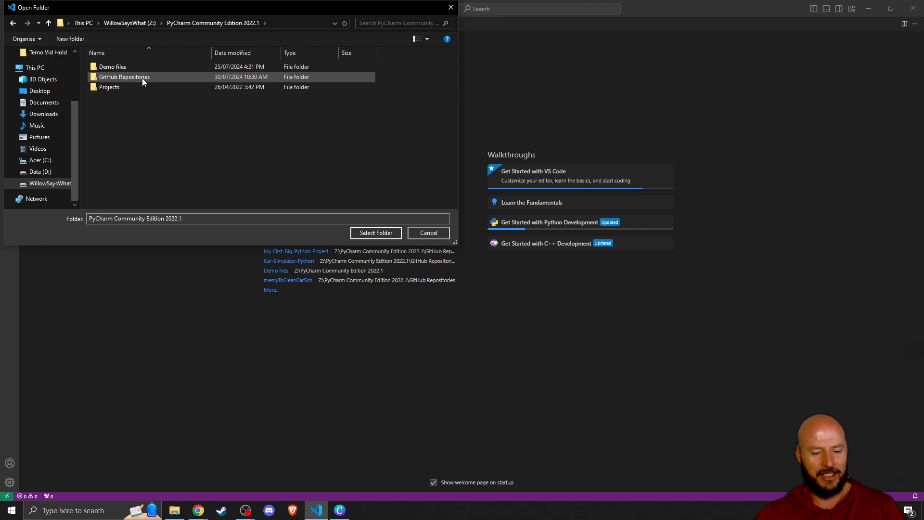
left_click(125, 77)
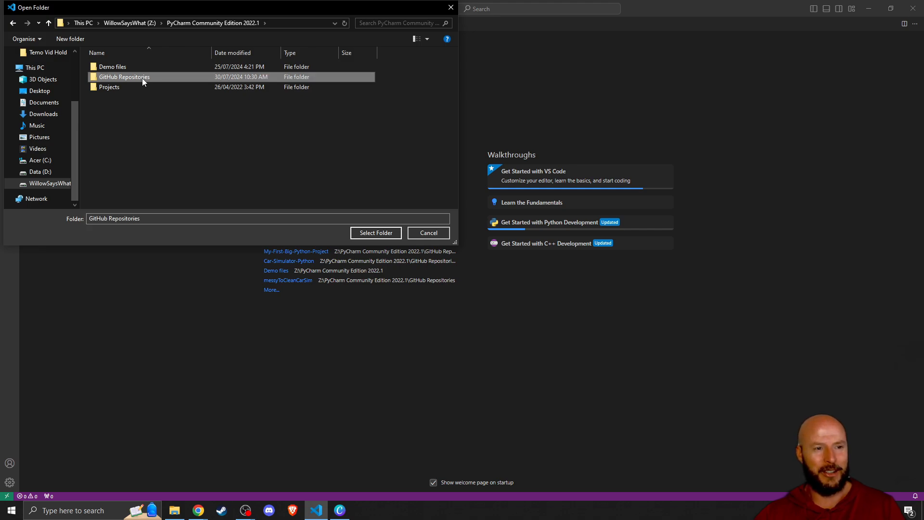
double_click(125, 77)
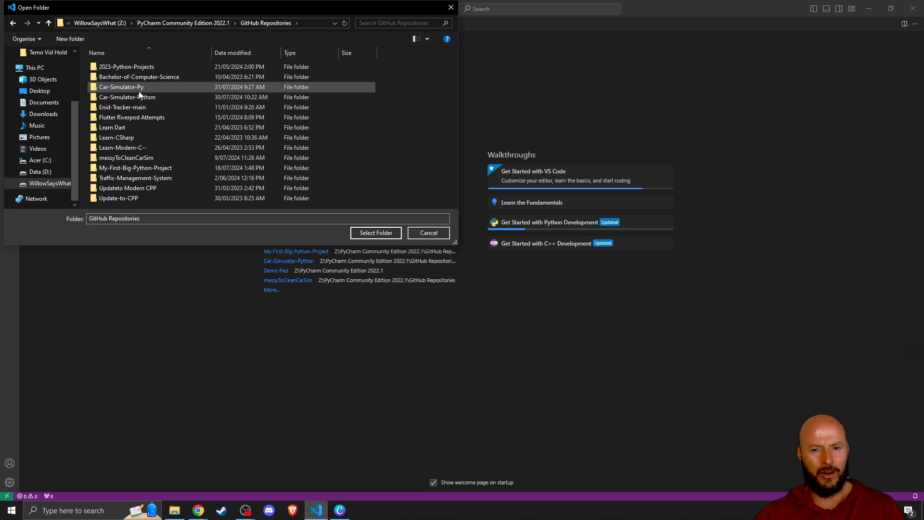
mouse_move(126, 96)
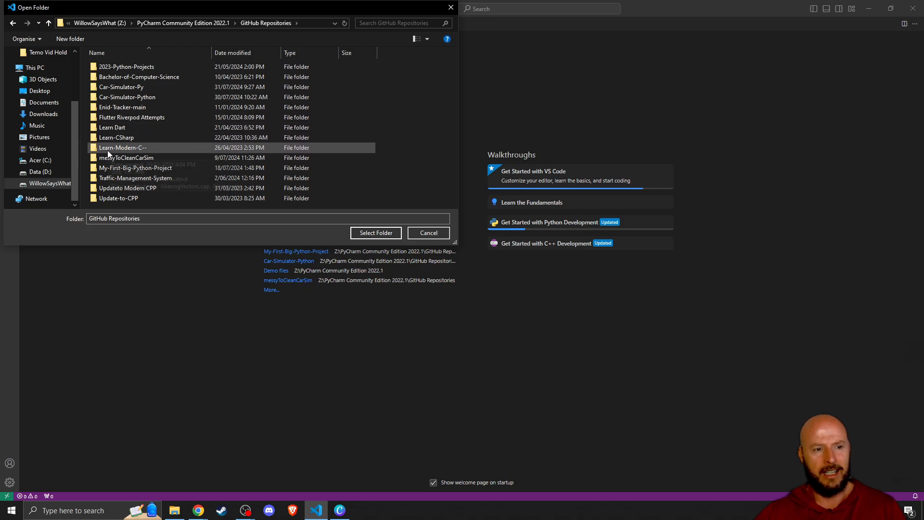
mouse_move(125, 147)
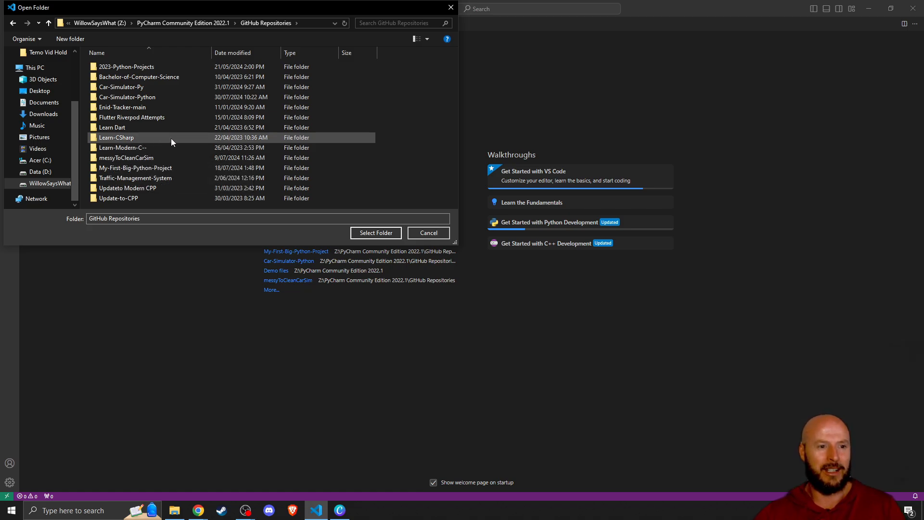
mouse_move(135, 167)
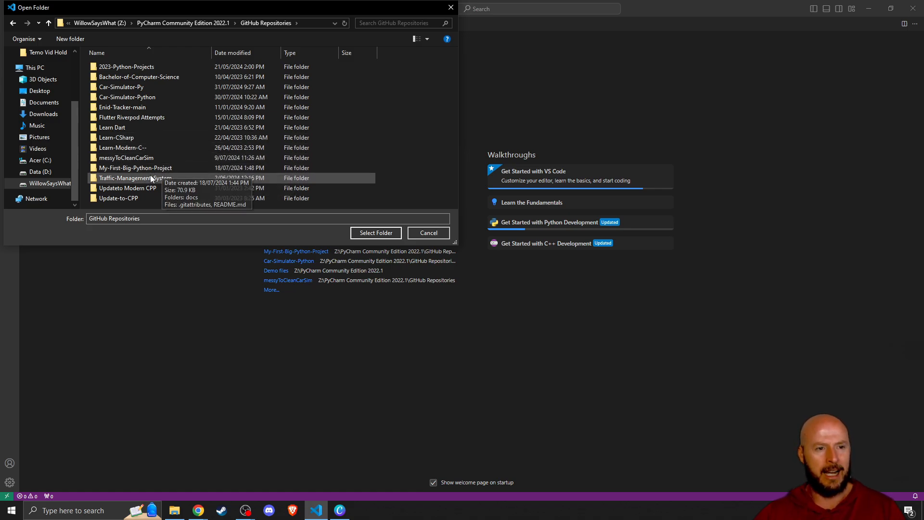
Step: Select Car-Simulator-Py and confirm it as the workspace folder
left_click(121, 87)
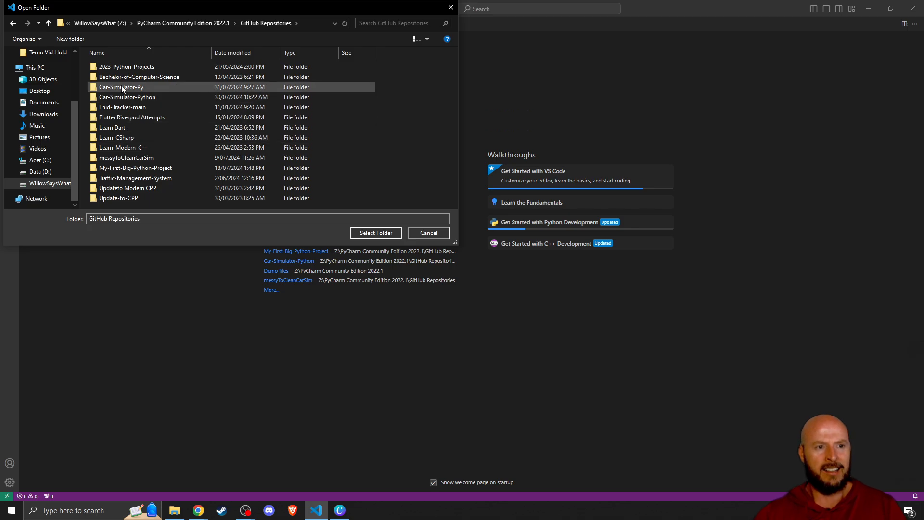
mouse_move(121, 87)
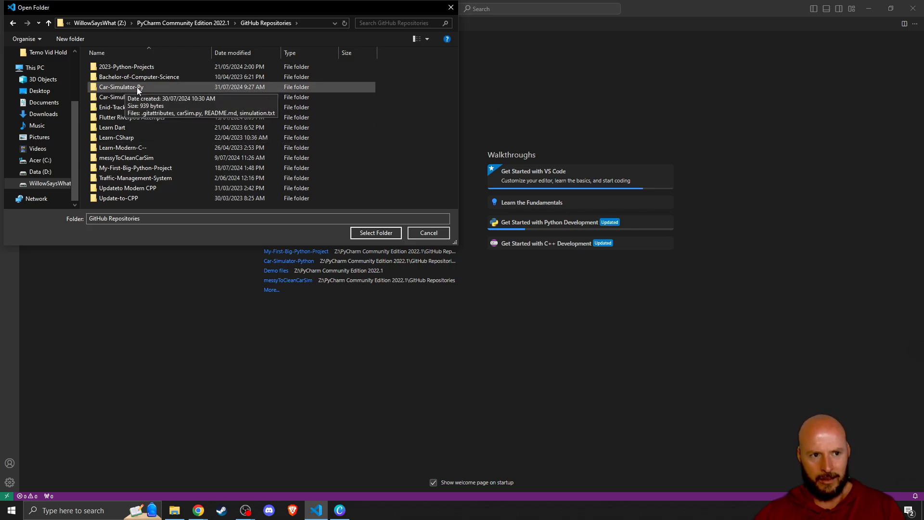
mouse_move(136, 88)
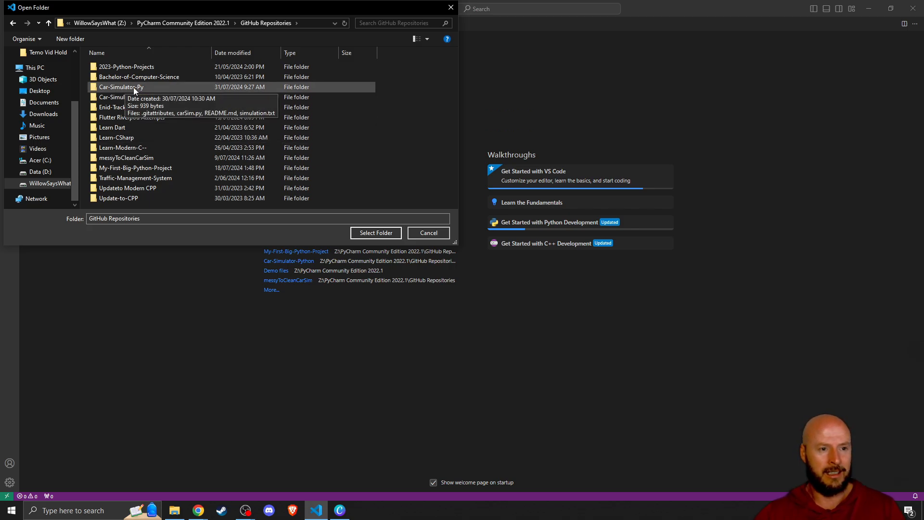
left_click(121, 86)
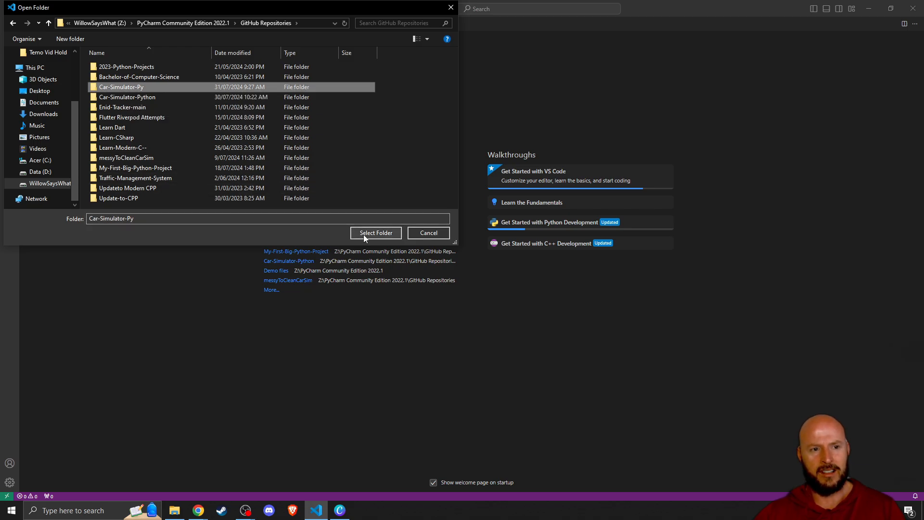
left_click(376, 233)
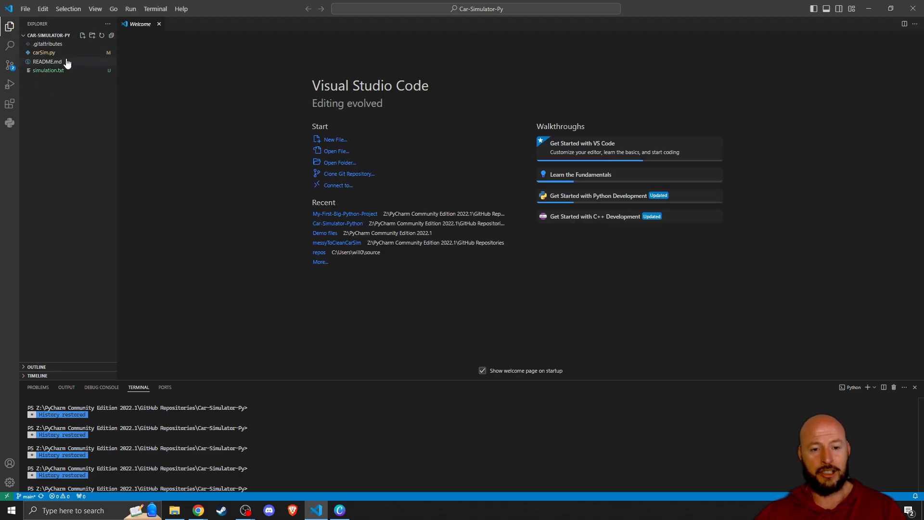
mouse_move(77, 62)
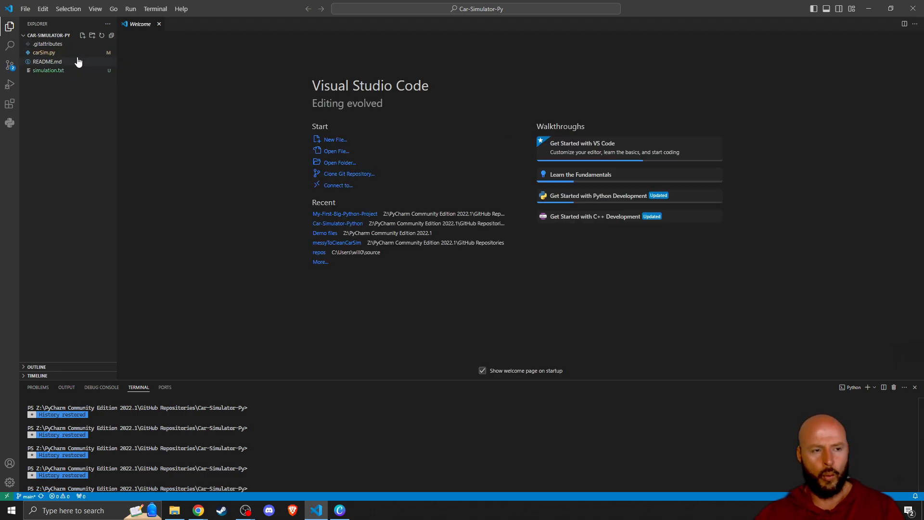
mouse_move(90, 78)
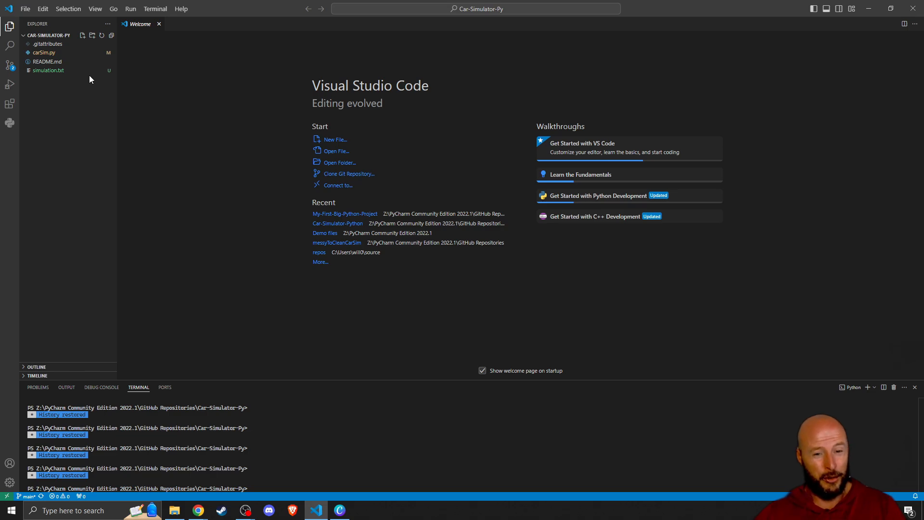
mouse_move(48, 71)
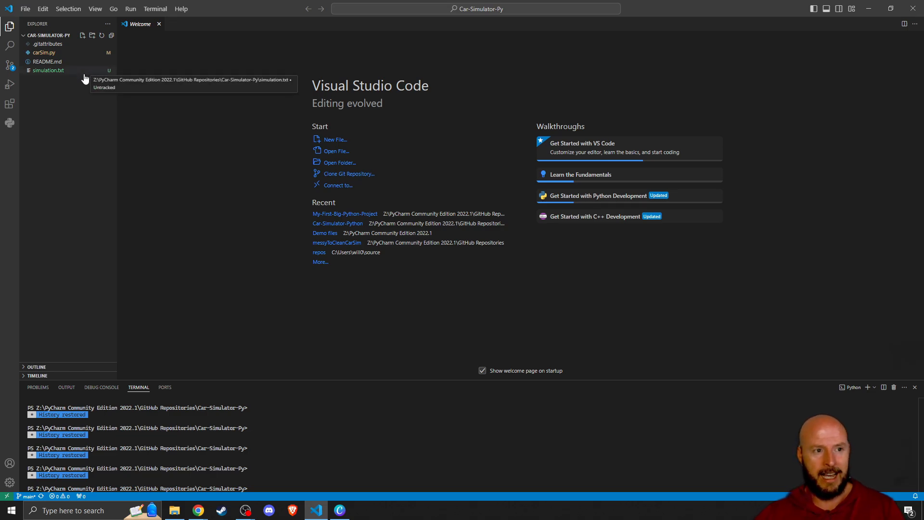
mouse_move(84, 94)
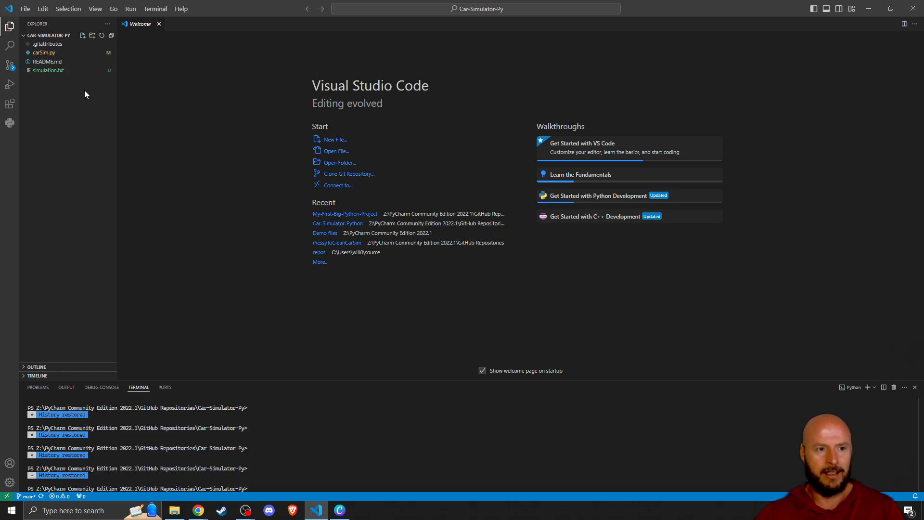
mouse_move(77, 83)
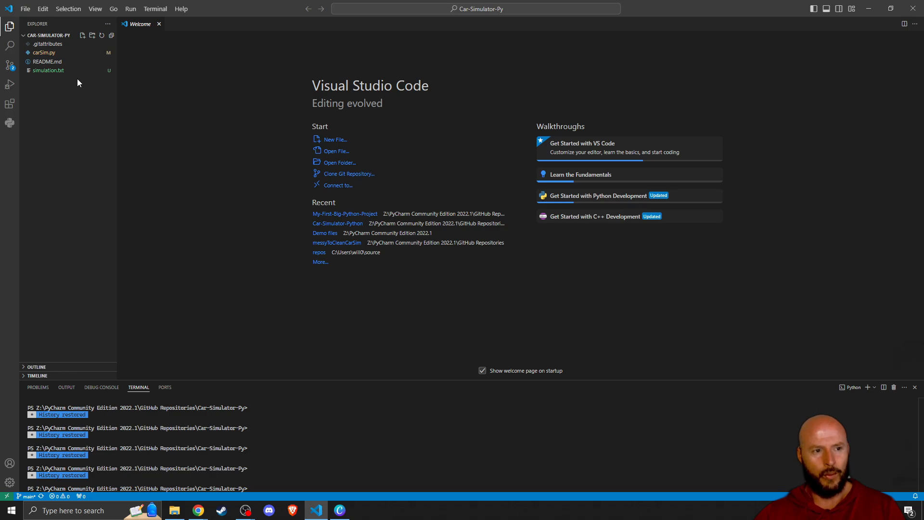
mouse_move(48, 44)
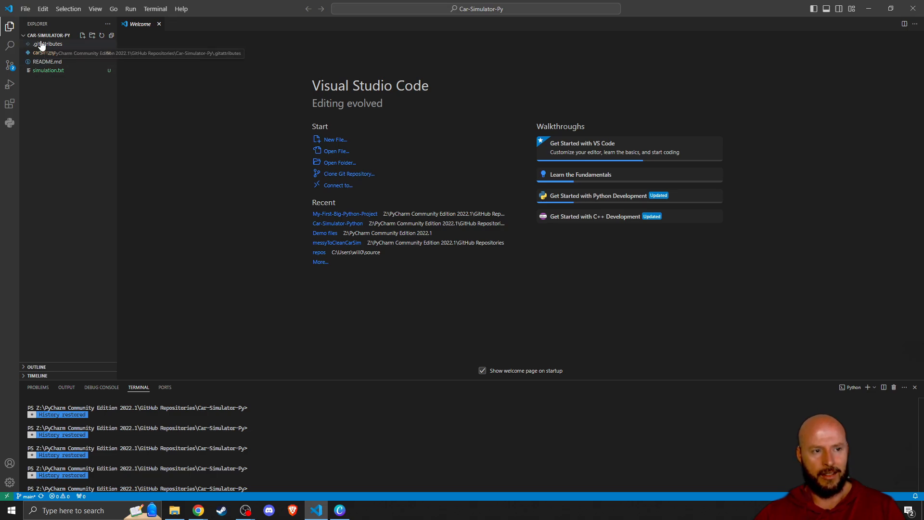
mouse_move(44, 52)
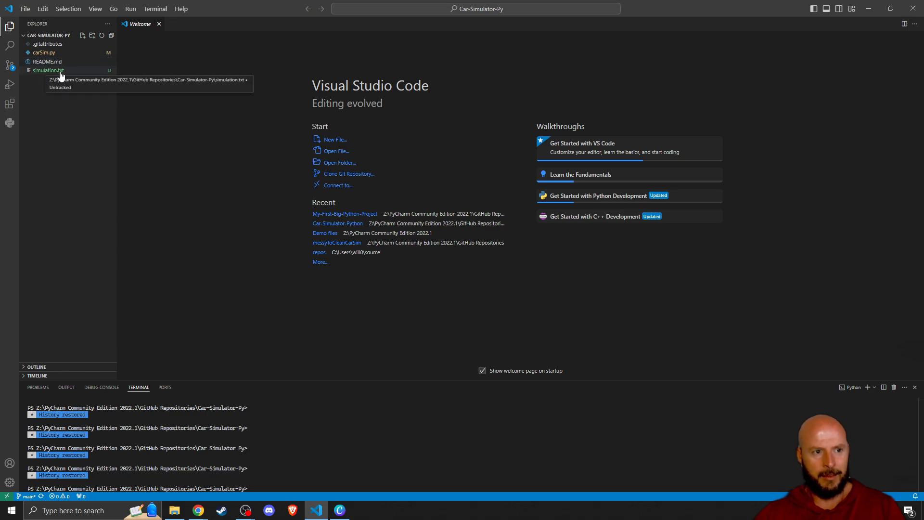
Step: Open README.md from the Explorer sidebar in the editor
left_click(47, 61)
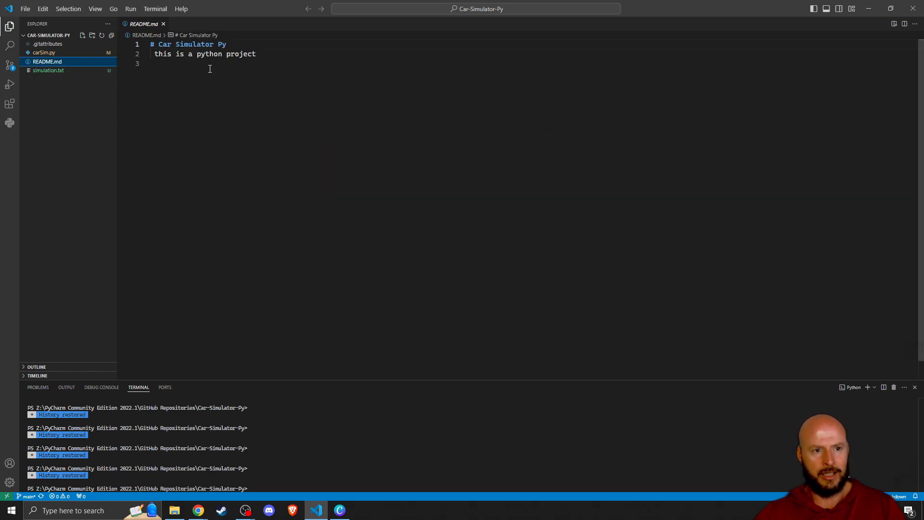
mouse_move(10, 104)
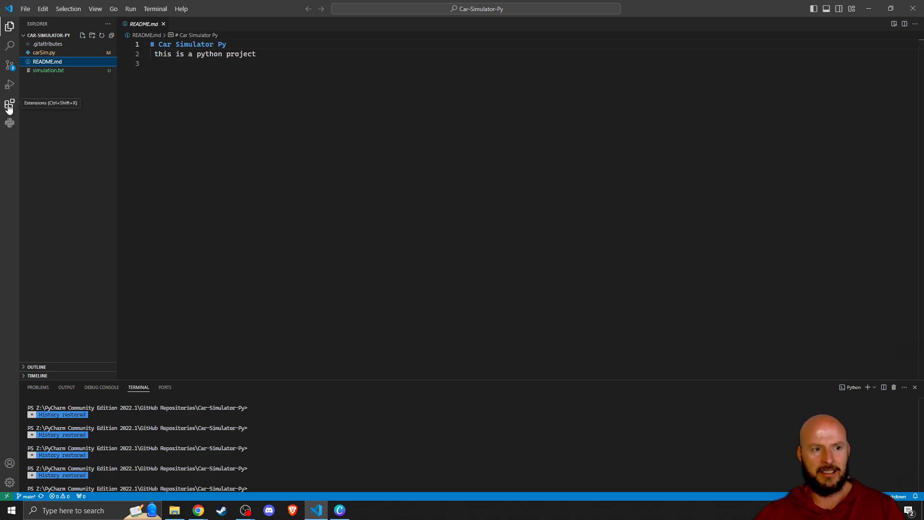
Step: Search the extension marketplace for 'markdown'
left_click(9, 103)
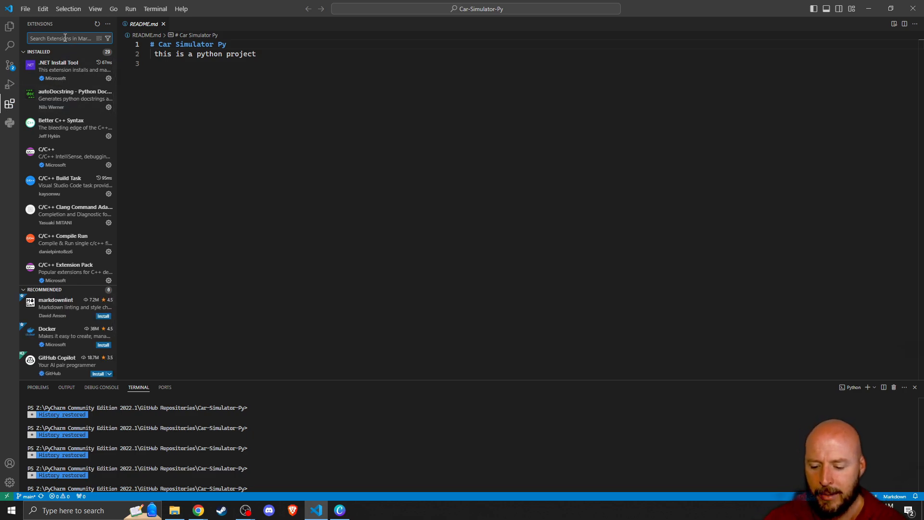
type("markdown")
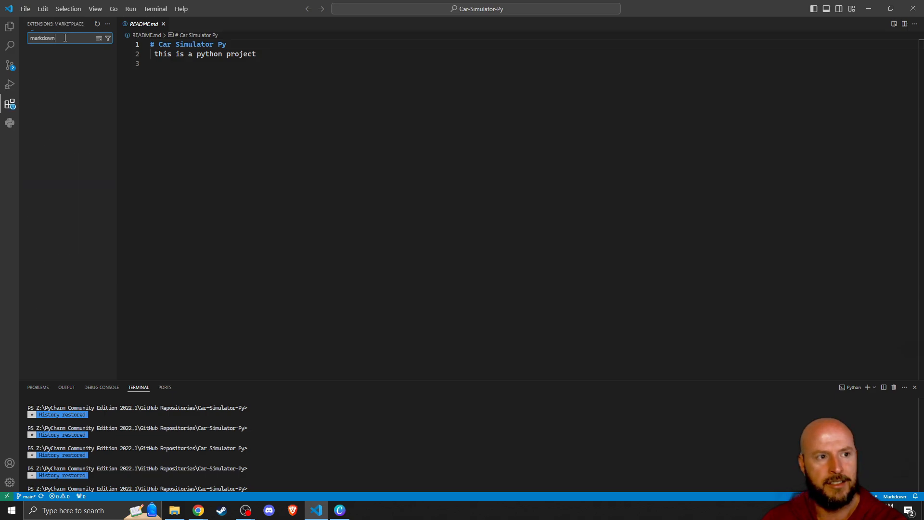
type("markdown")
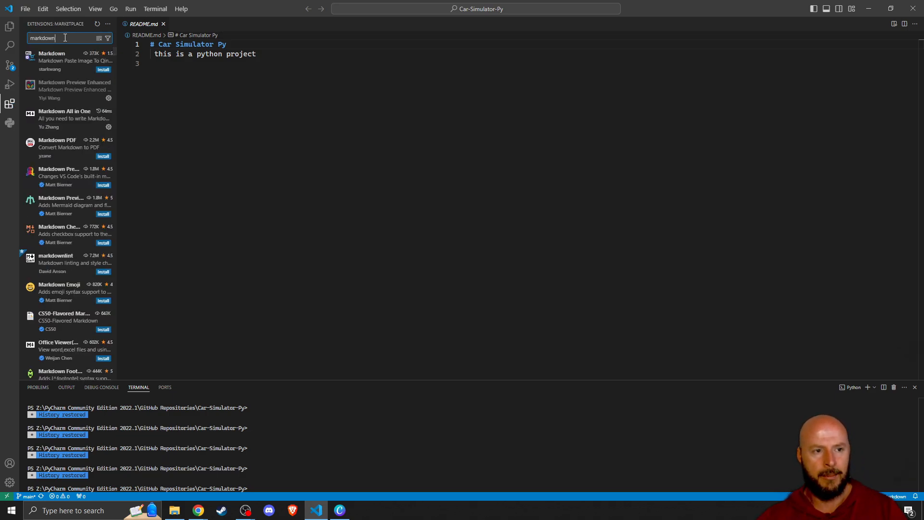
mouse_move(58, 206)
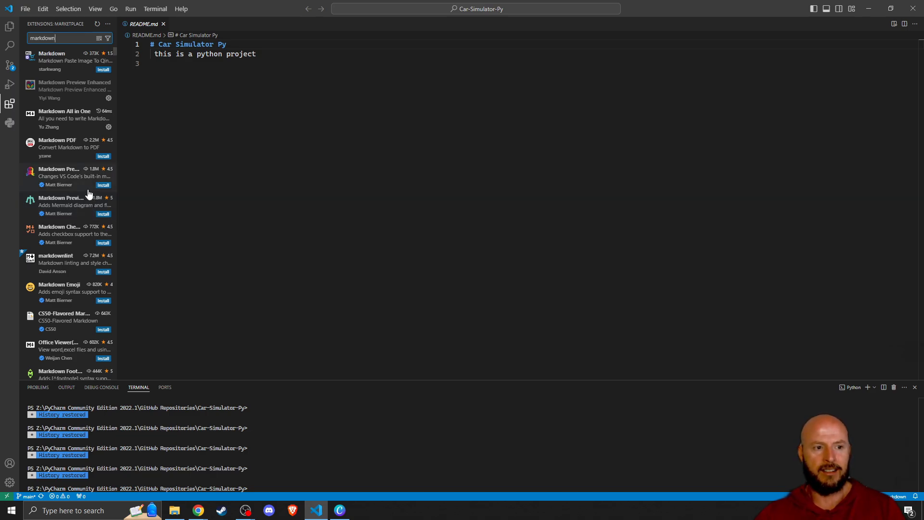
mouse_move(64, 177)
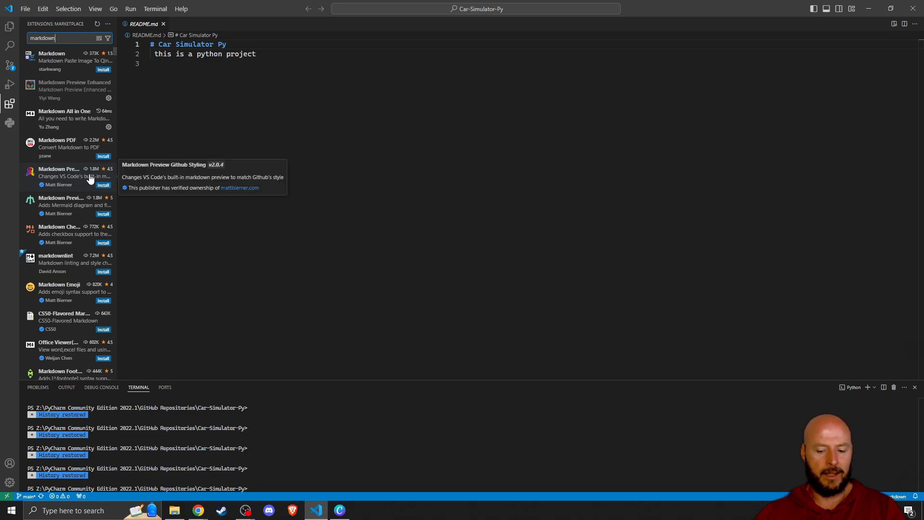
mouse_move(86, 178)
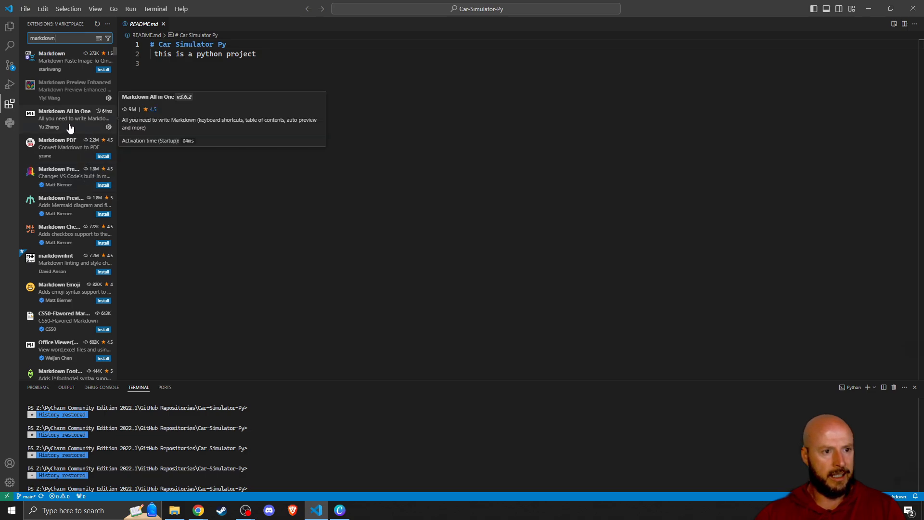
Step: Compare Markdown All in One with Markdown Preview Enhanced, ending on Markdown All in One's details
left_click(64, 117)
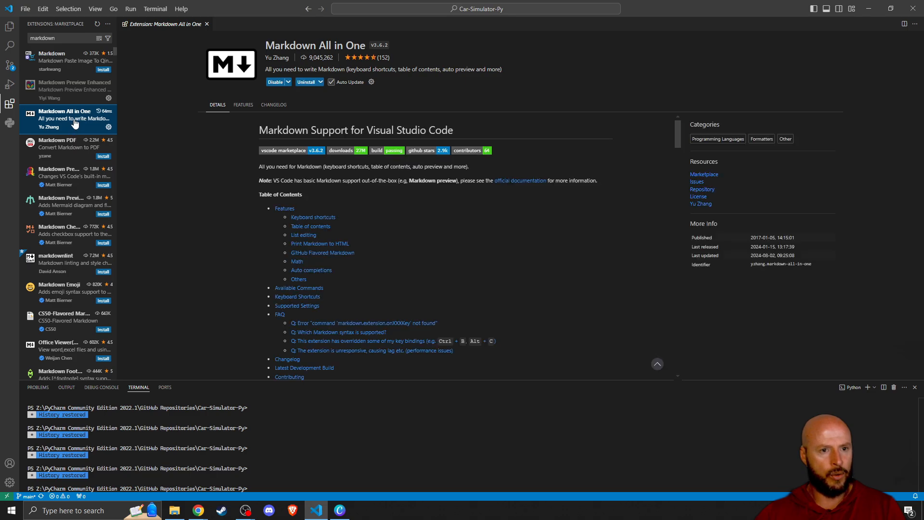
left_click(74, 89)
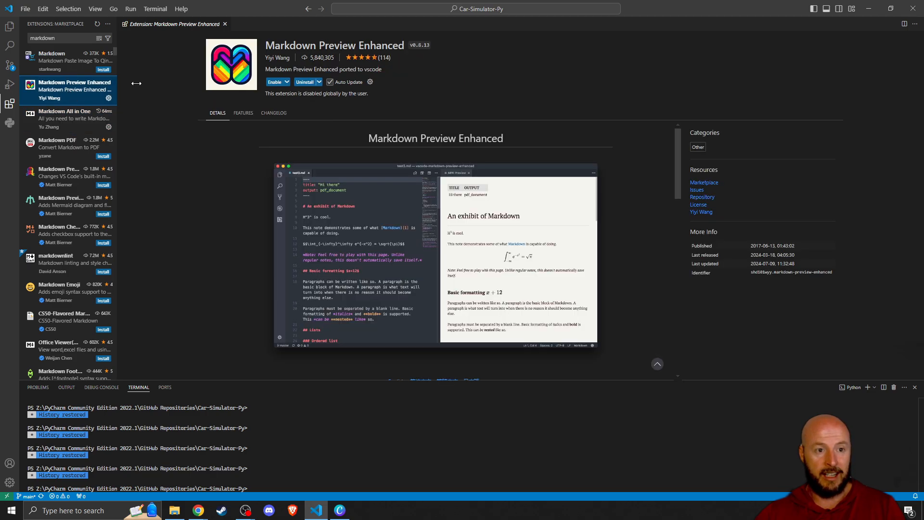
mouse_move(116, 130)
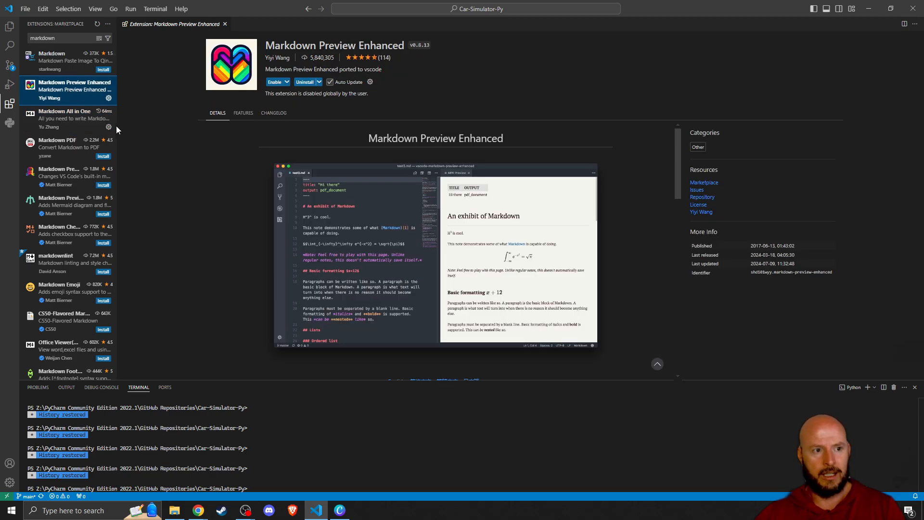
left_click(64, 117)
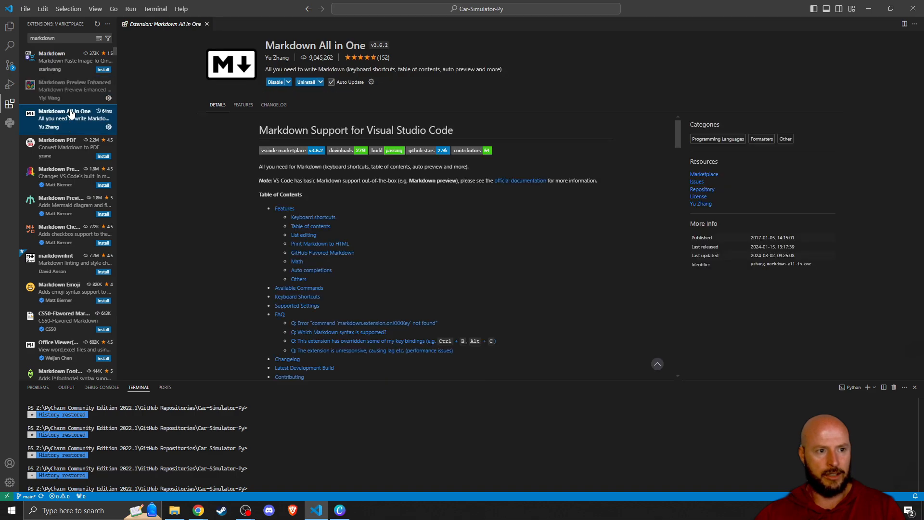
left_click(75, 88)
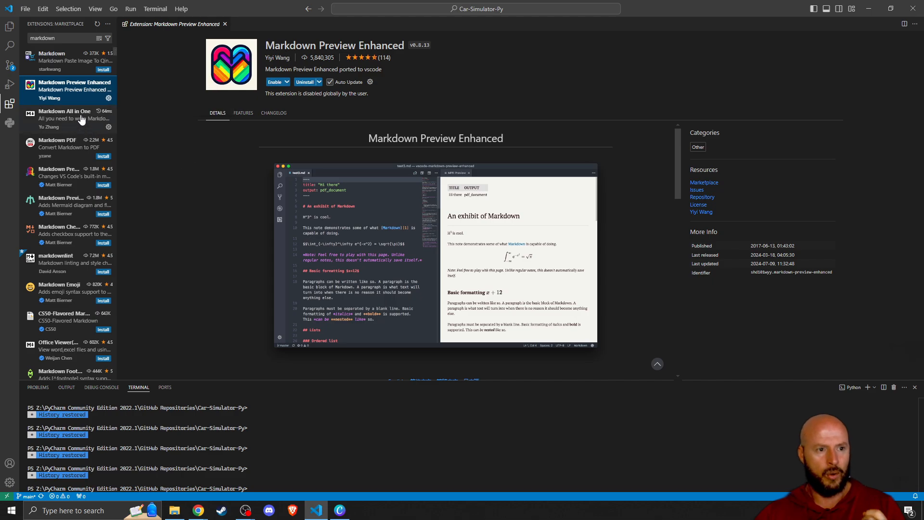
left_click(64, 117)
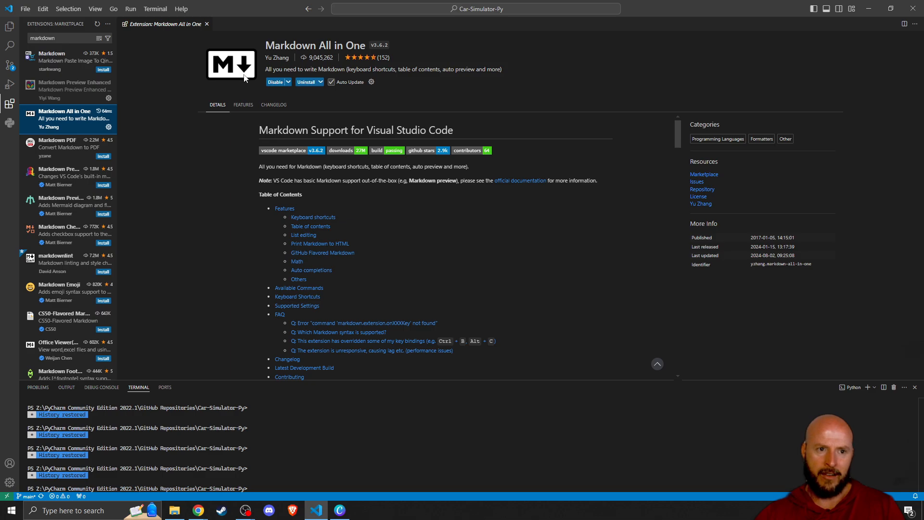
mouse_move(240, 89)
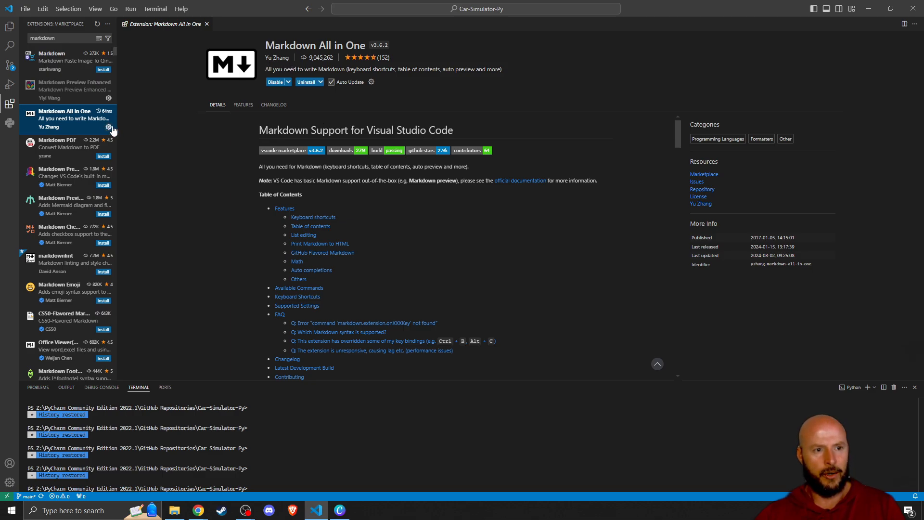
mouse_move(99, 127)
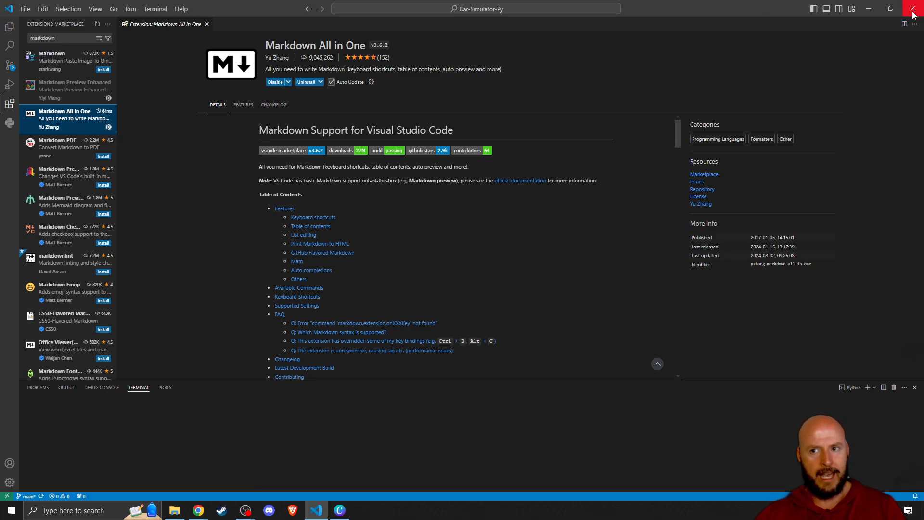
Step: Restart Visual Studio Code and reopen README.md in the editor
left_click(913, 11)
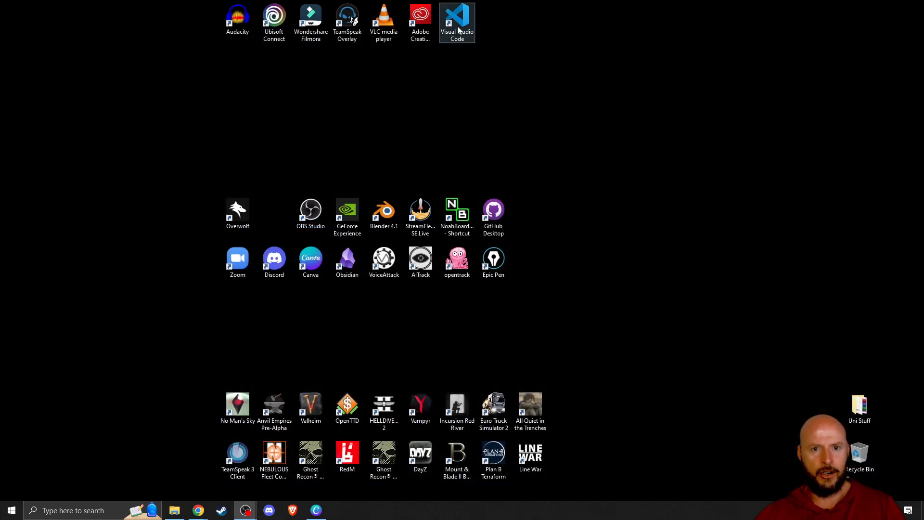
double_click(456, 17)
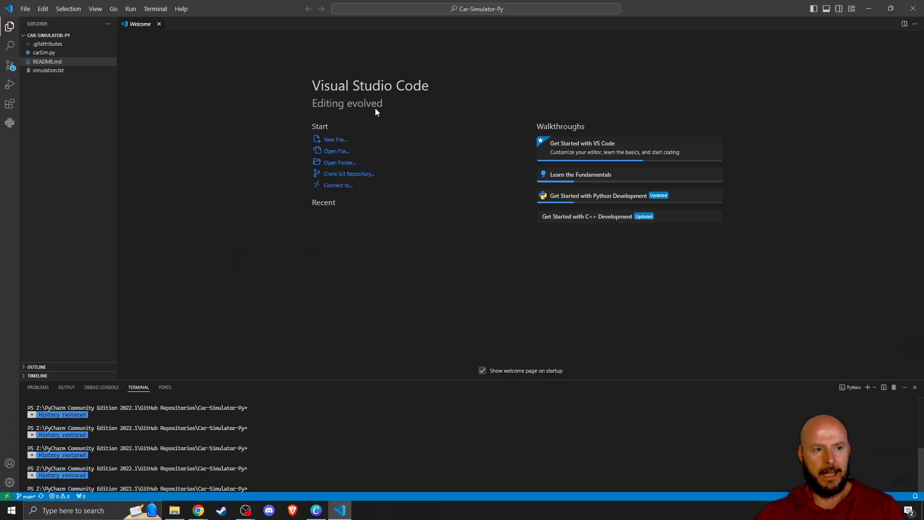
left_click(47, 61)
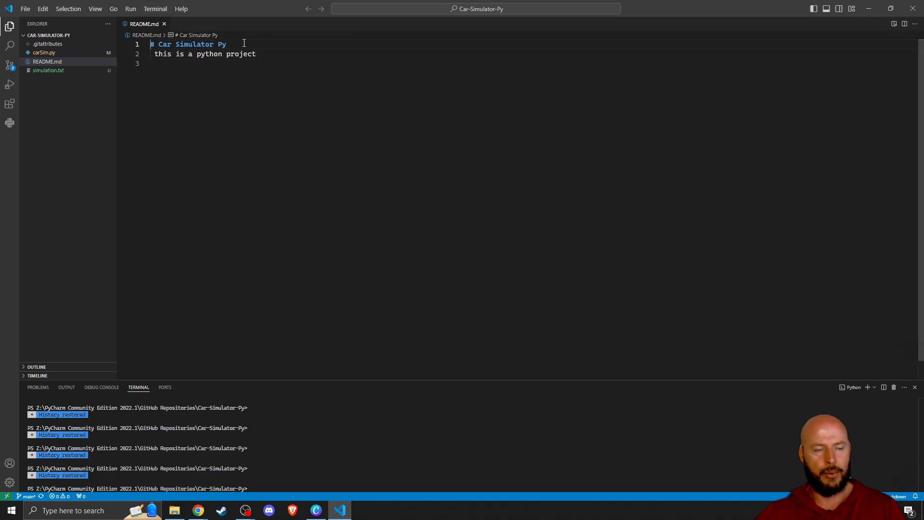
mouse_move(357, 39)
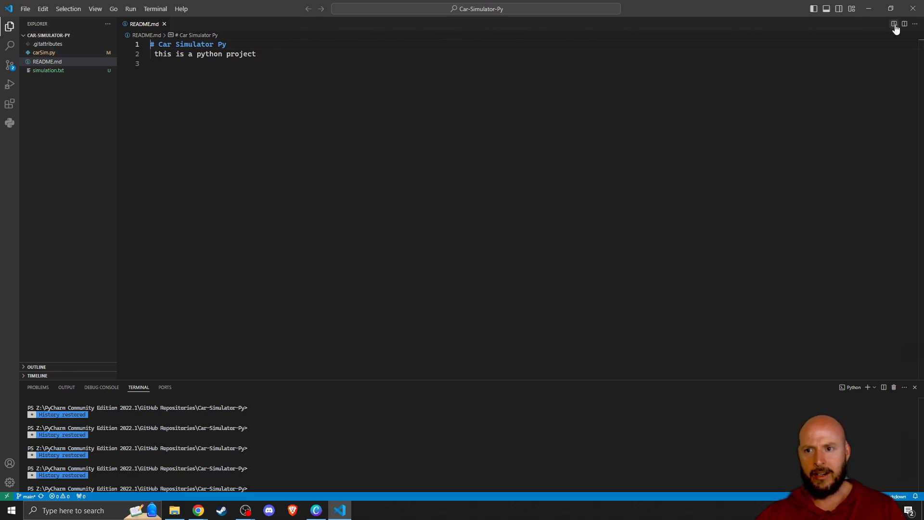
mouse_move(906, 24)
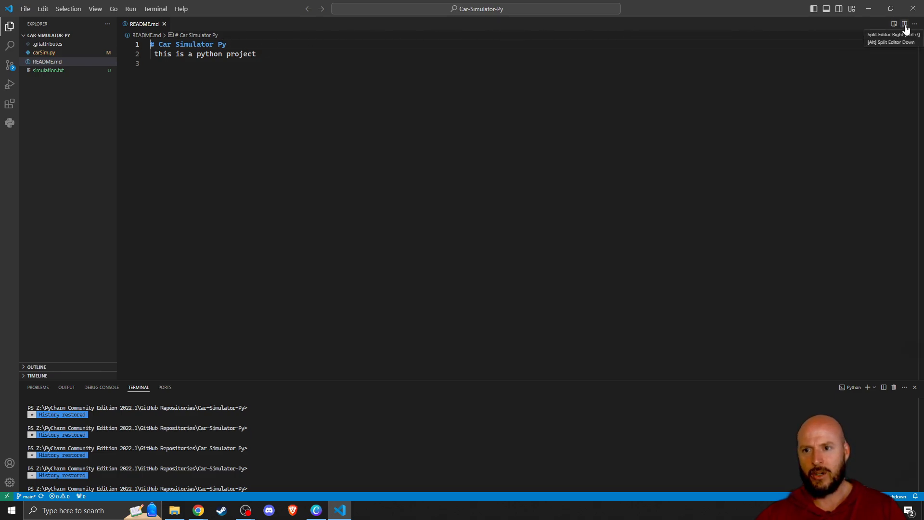
mouse_move(892, 25)
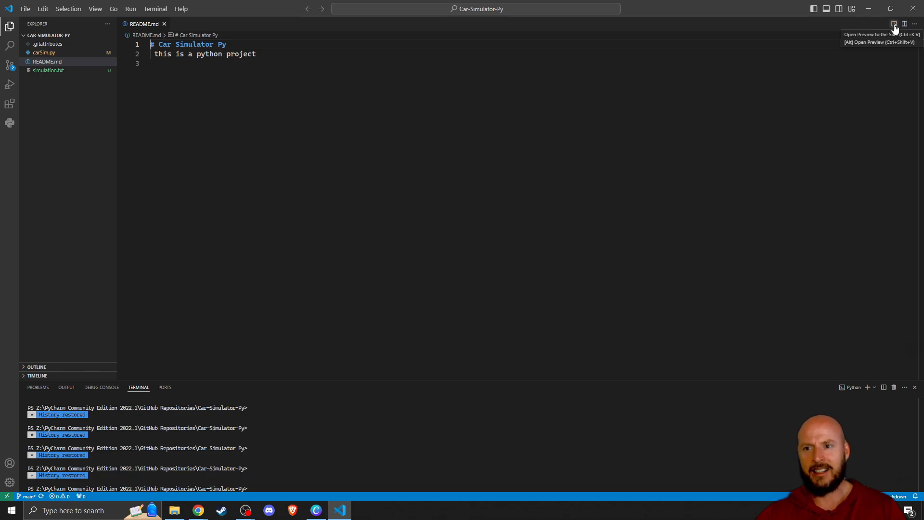
Step: Show README.md's rendered preview beside its Markdown source
left_click(894, 23)
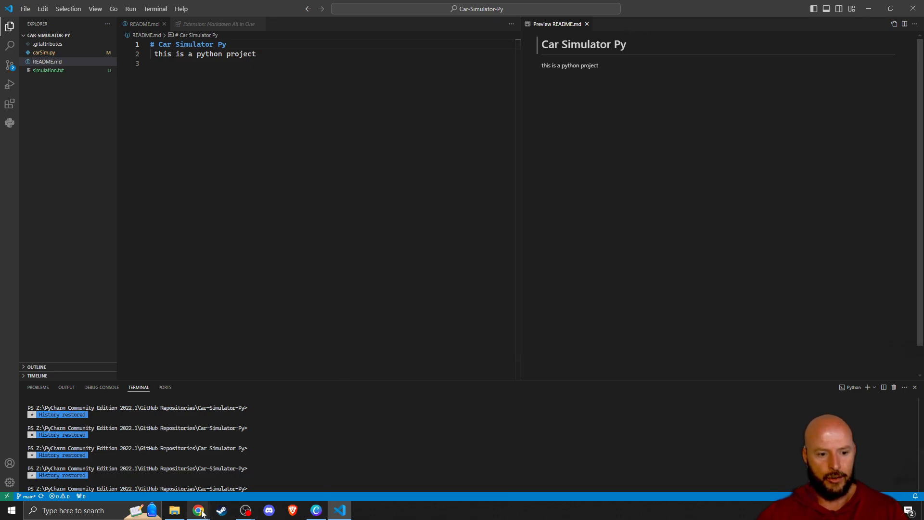
Step: Switch to the browser showing GitHub's README.md editor
left_click(198, 510)
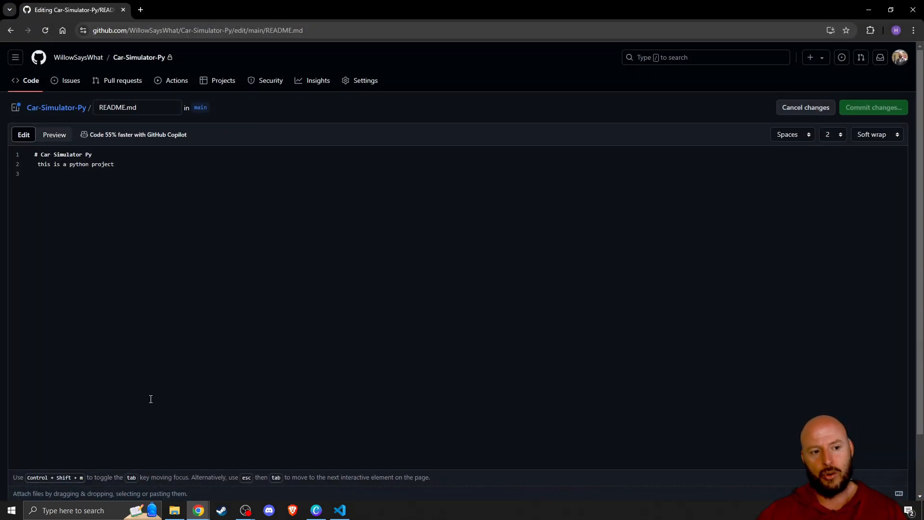
mouse_move(193, 344)
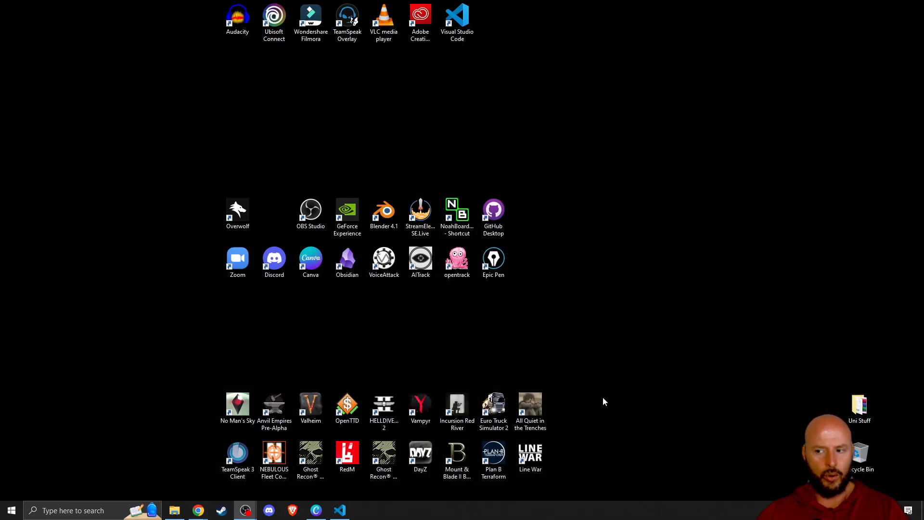
mouse_move(603, 404)
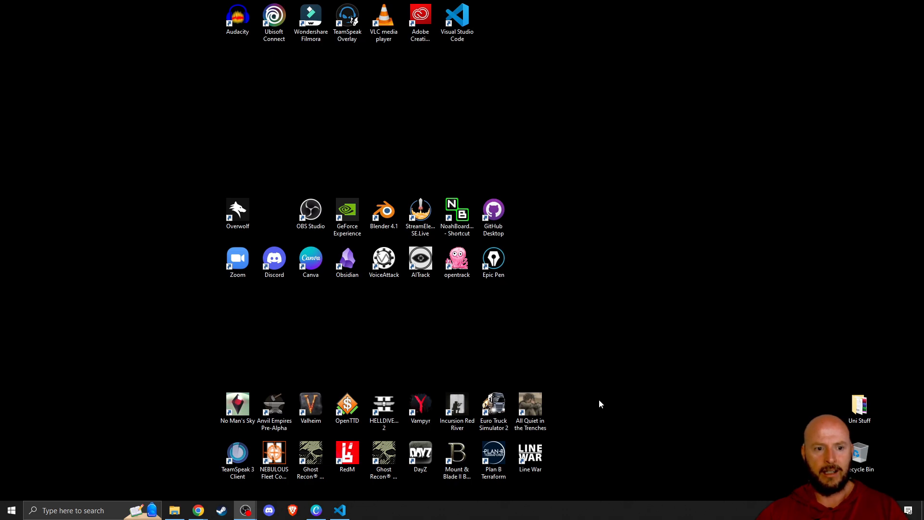
mouse_move(555, 404)
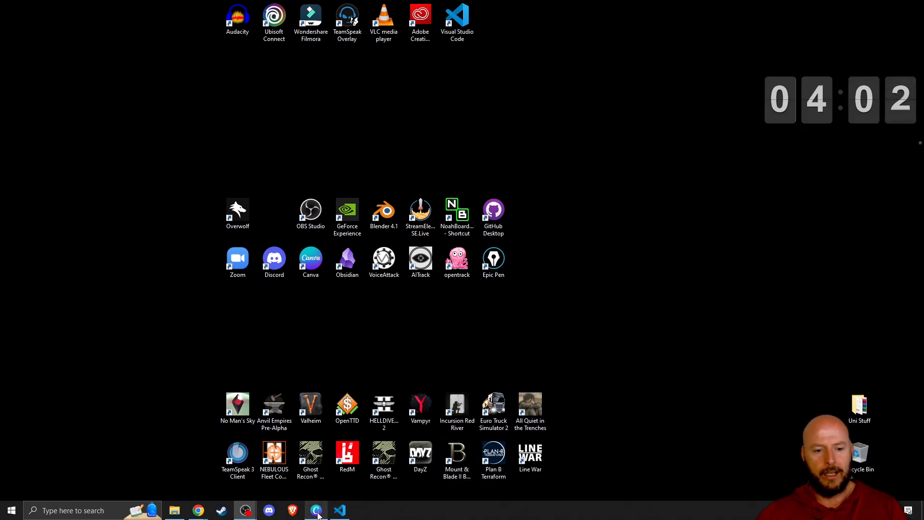
Step: Add the three upload arrows between the local files and their cloud copies in the Canva diagram
left_click(317, 510)
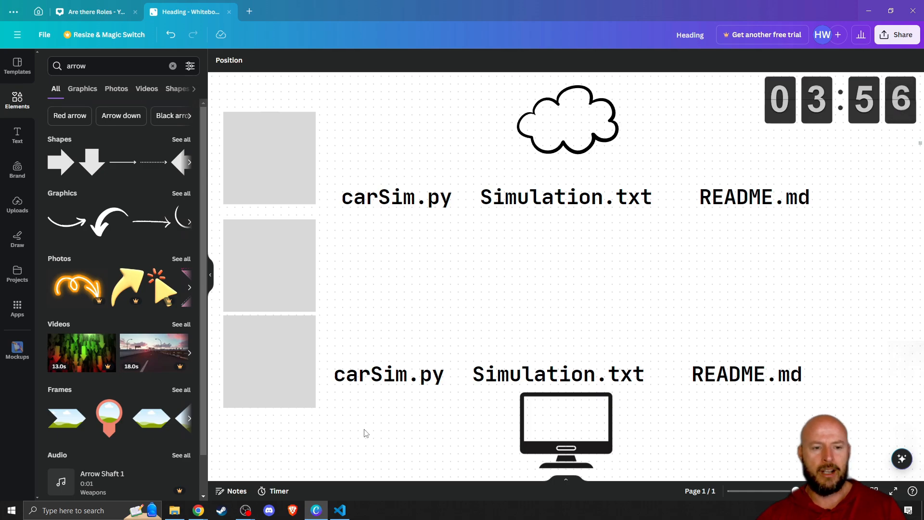
mouse_move(400, 429)
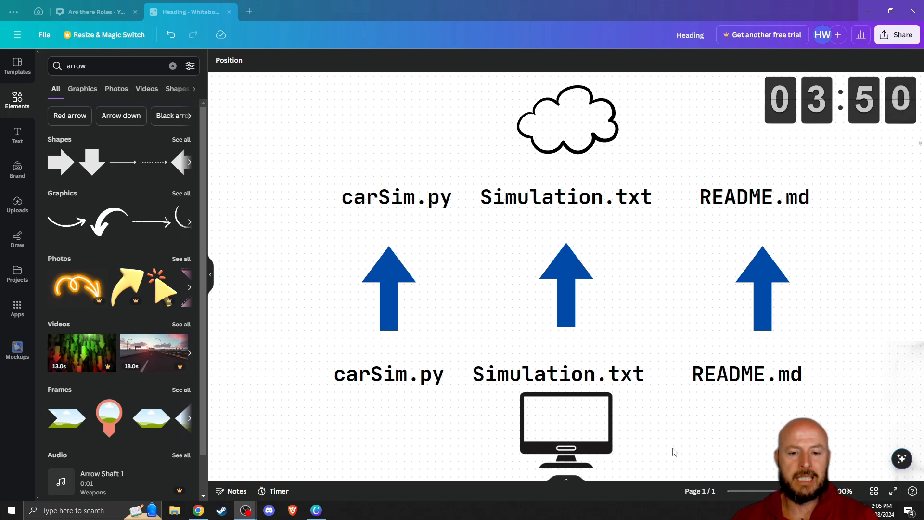
left_click(390, 374)
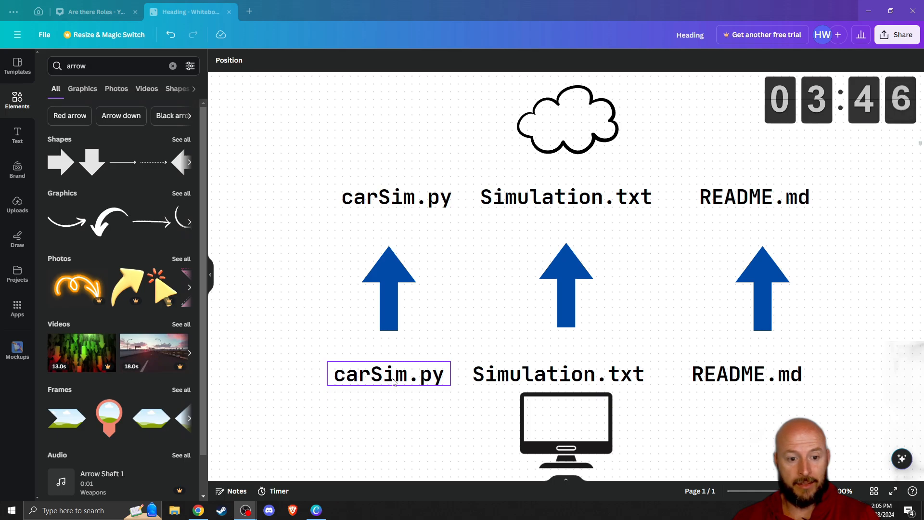
left_click(558, 374)
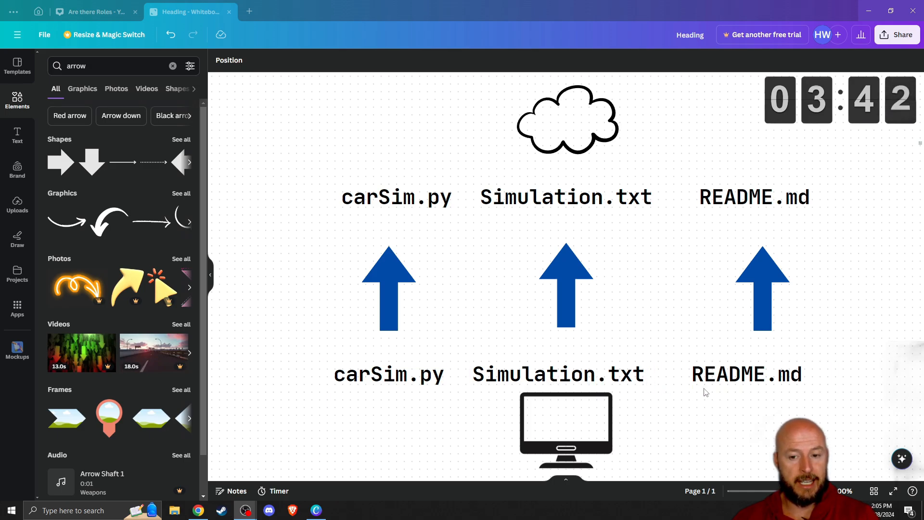
left_click(746, 374)
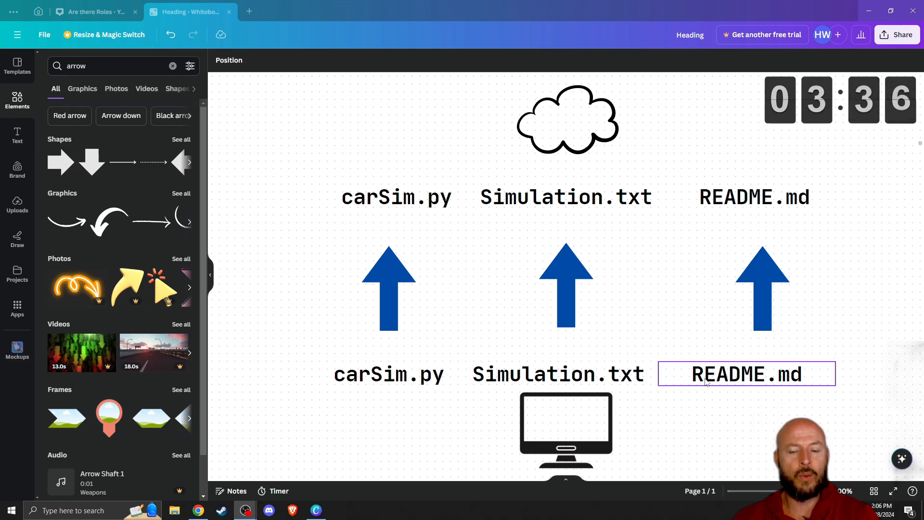
left_click(389, 374)
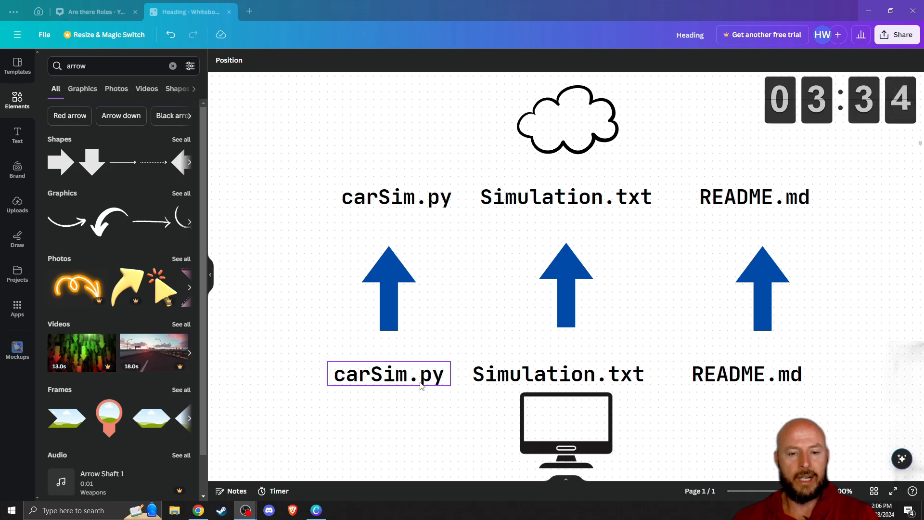
left_click(388, 289)
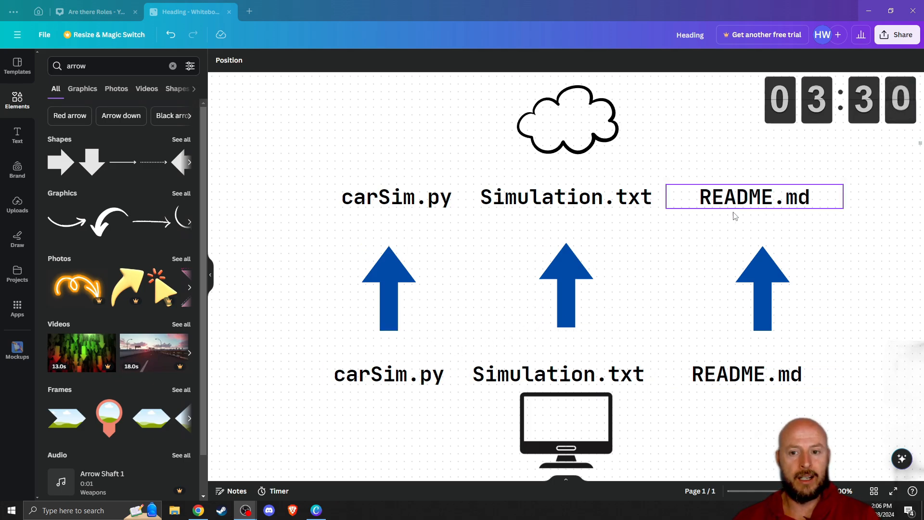
Step: Place Yesterday/Now labels on the file names, moving the Now label above the cloud README.md
left_click(746, 374)
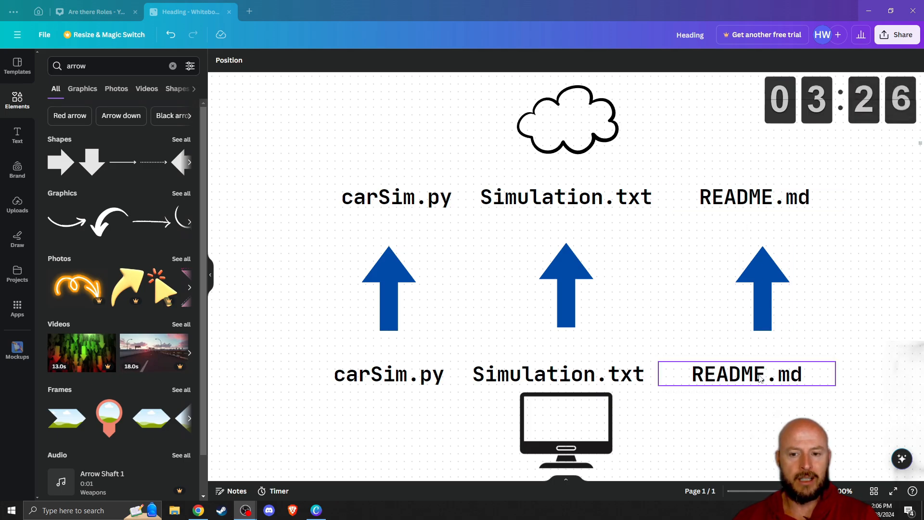
left_click(754, 196)
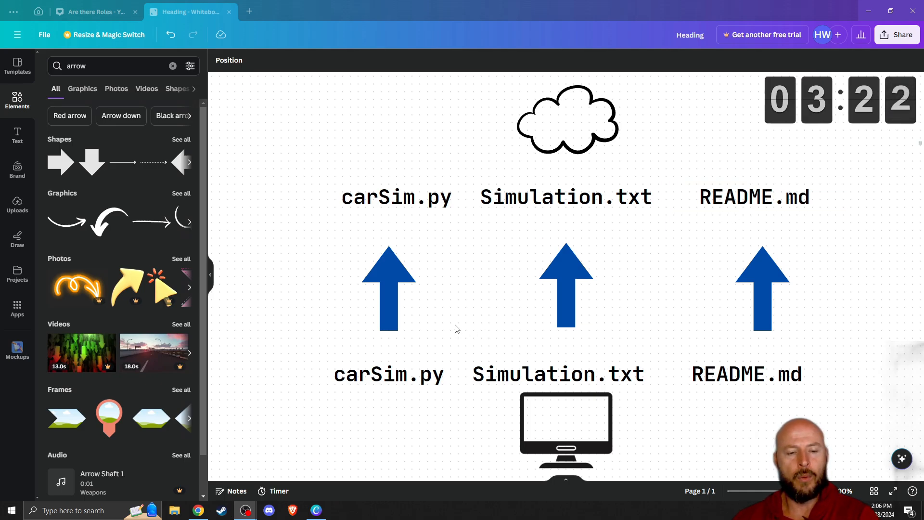
left_click(396, 197)
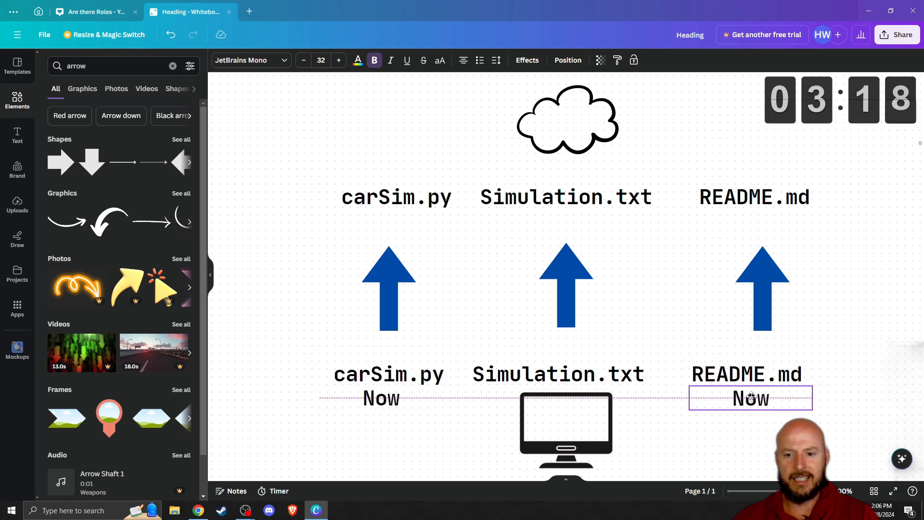
left_click(751, 398)
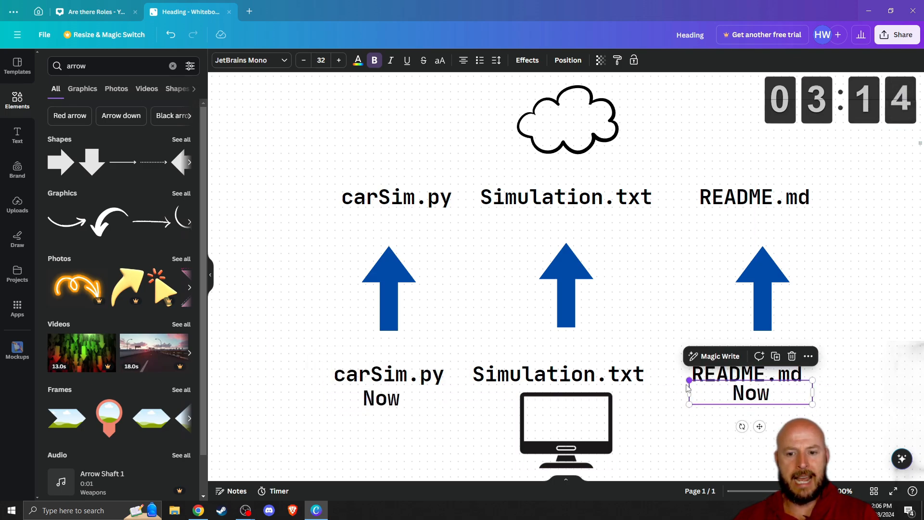
left_click_drag(749, 393, 512, 406)
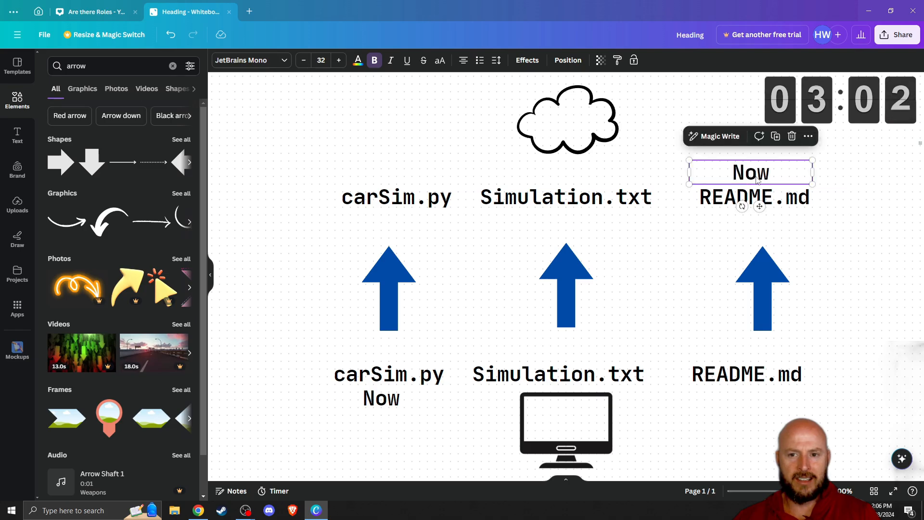
left_click_drag(689, 171, 716, 171)
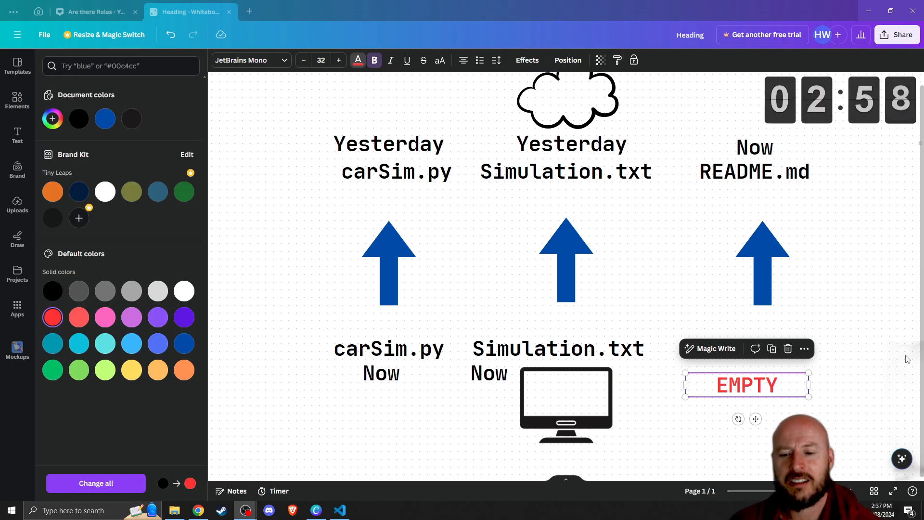
Step: Realign the Yesterday labels above the cloud carSim.py and Simulation.txt
left_click(388, 144)
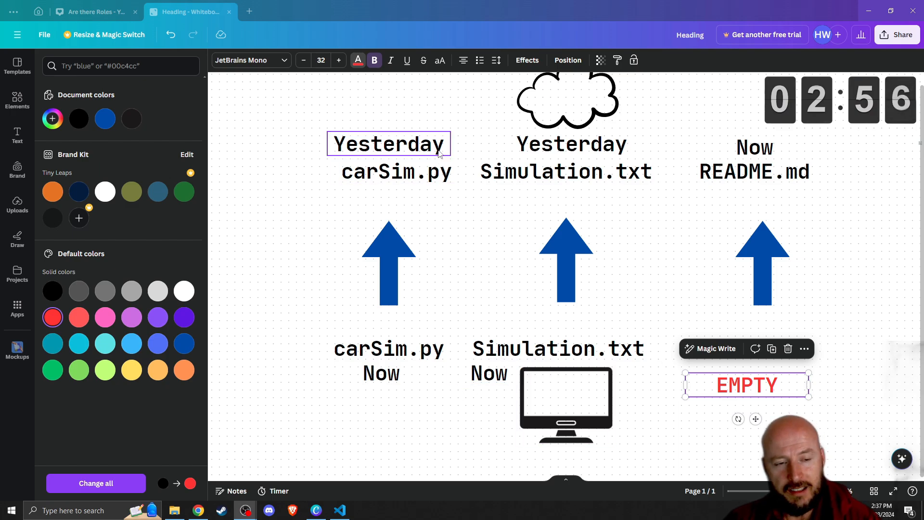
mouse_move(430, 157)
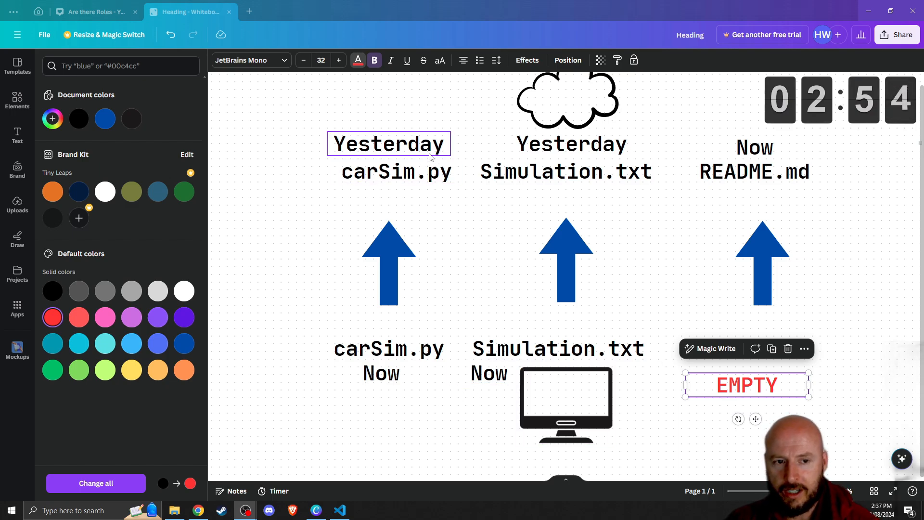
left_click(570, 143)
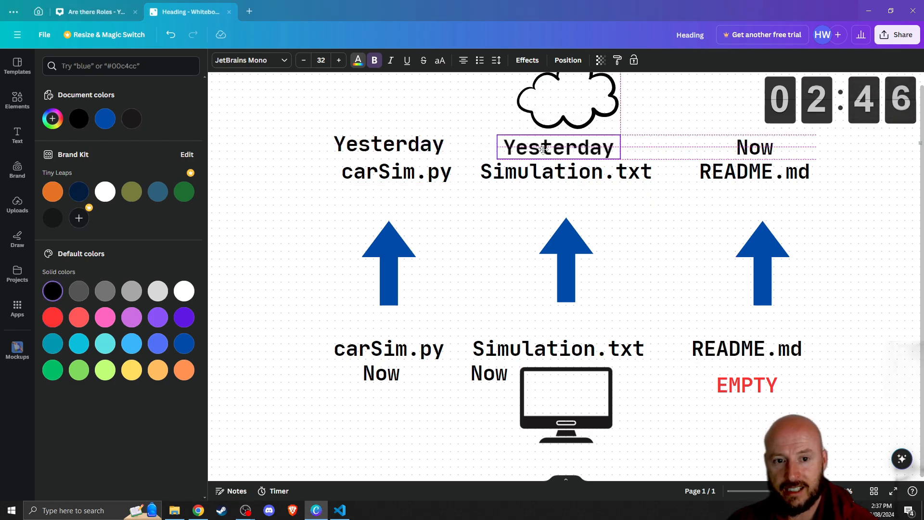
left_click(556, 146)
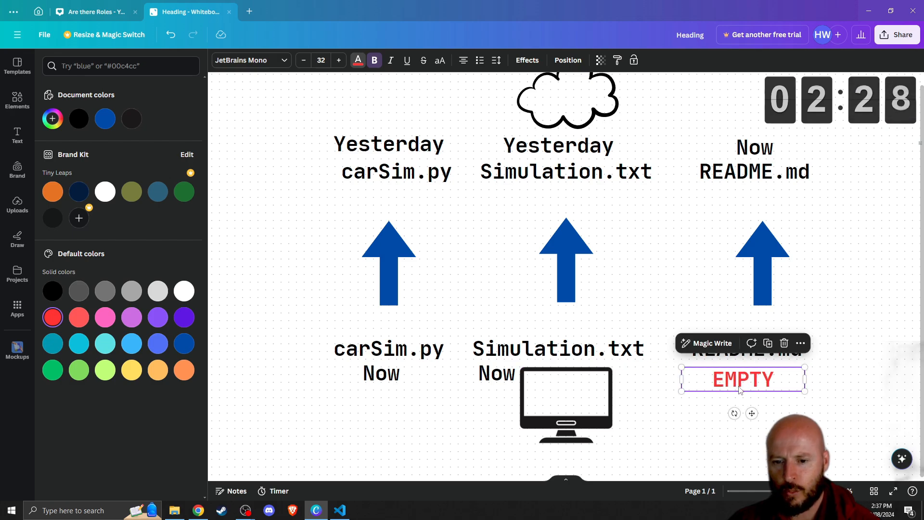
mouse_move(749, 388)
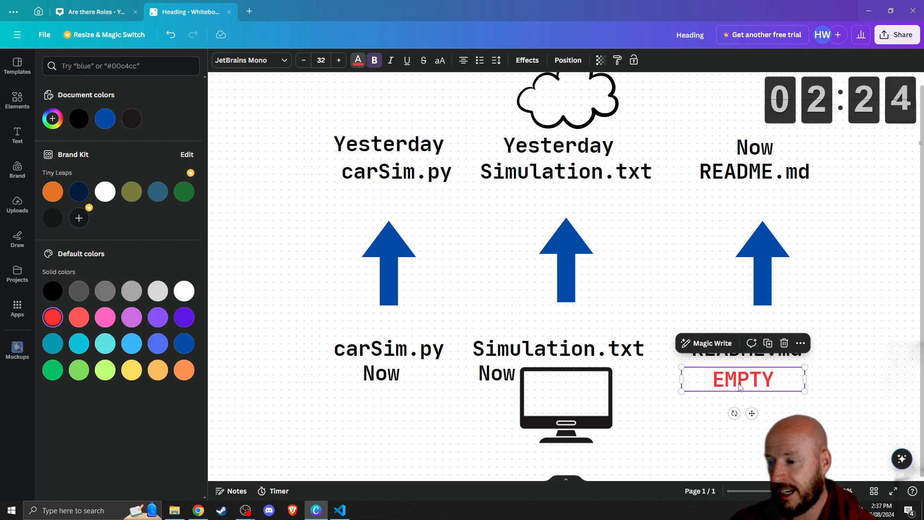
mouse_move(610, 378)
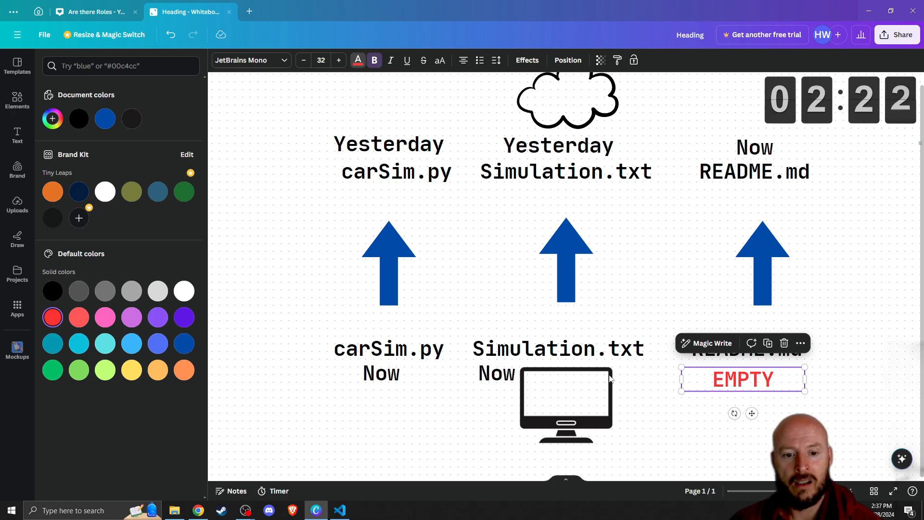
Step: Mark the local README.md with the red EMPTY note and align the local Now label
left_click(497, 374)
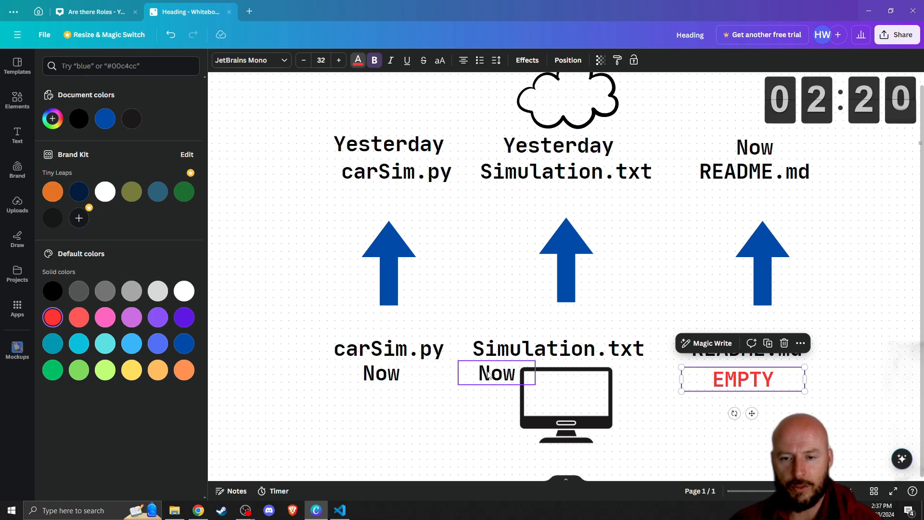
left_click(754, 146)
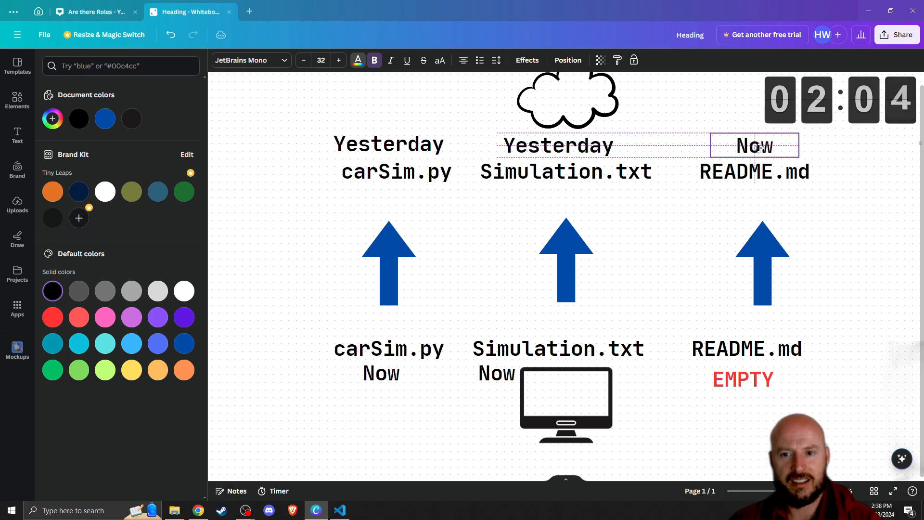
left_click(755, 171)
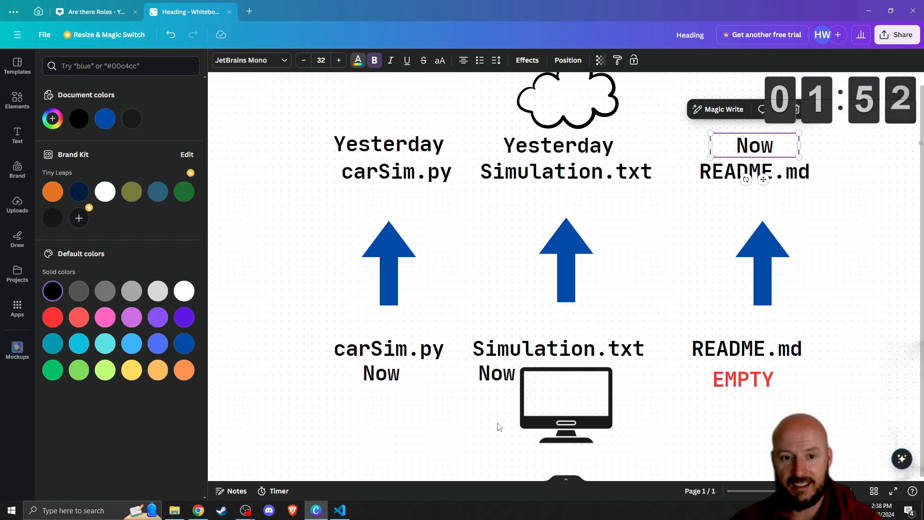
mouse_move(509, 436)
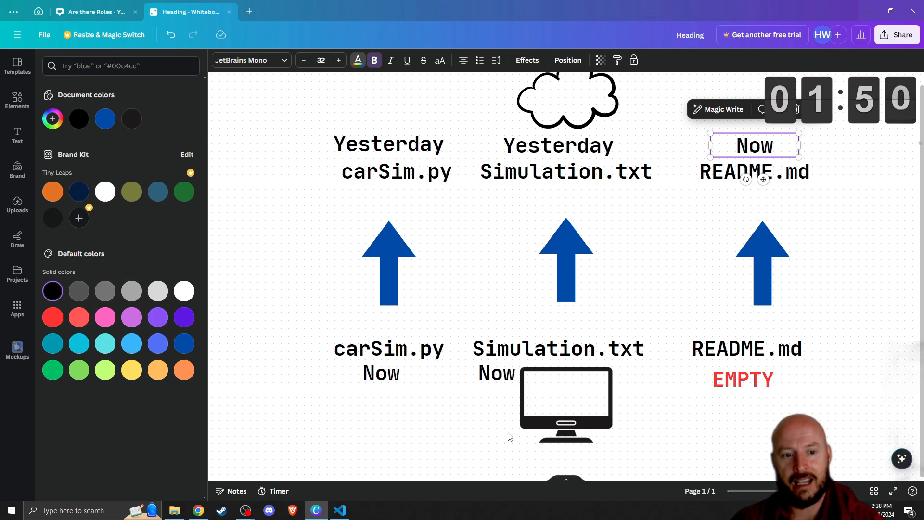
mouse_move(294, 363)
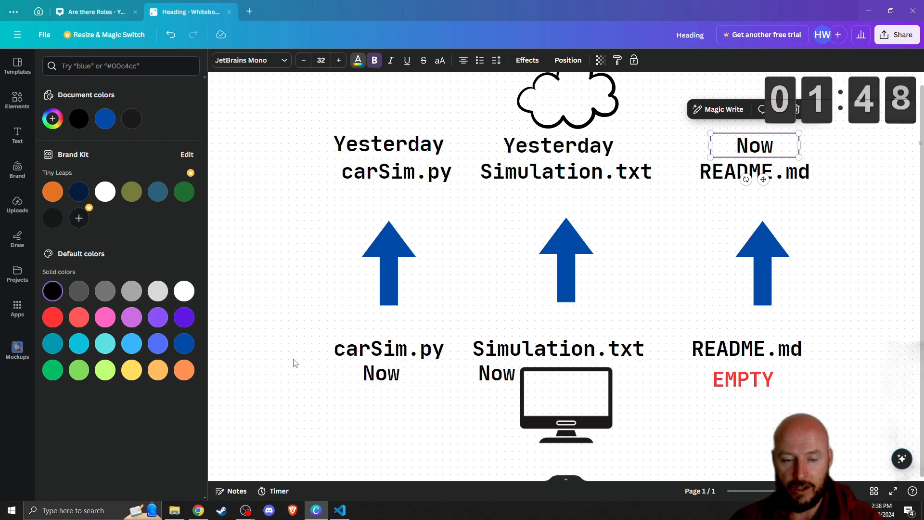
Step: Rearrange the labels so Now sits over the cloud files and EMPTY over the cloud README.md
left_click(389, 144)
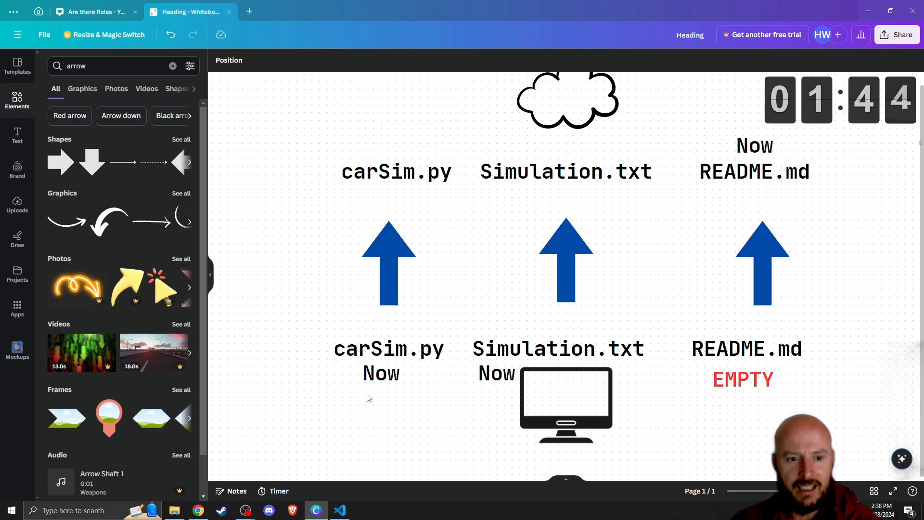
left_click(381, 374)
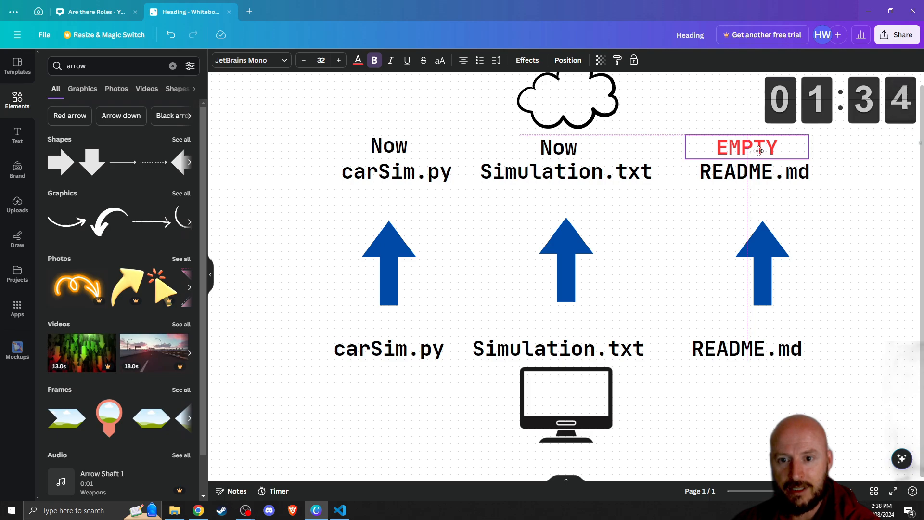
left_click(748, 146)
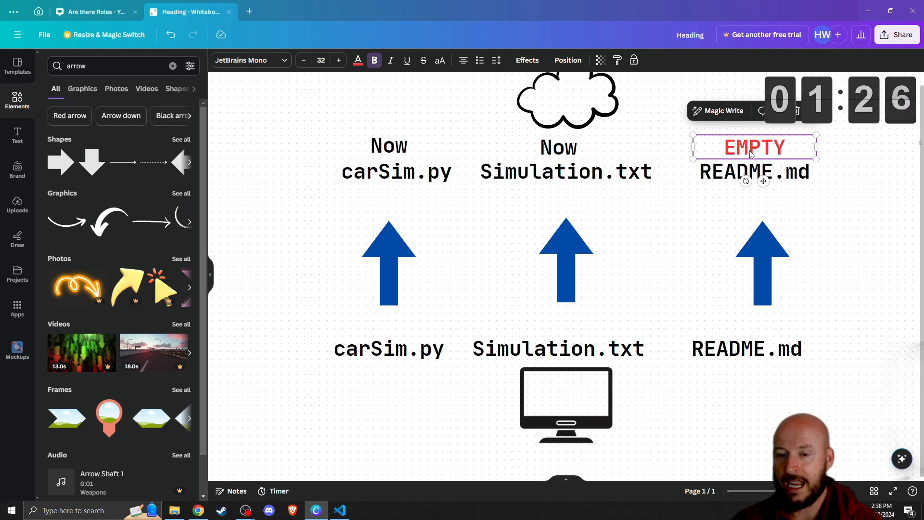
mouse_move(686, 295)
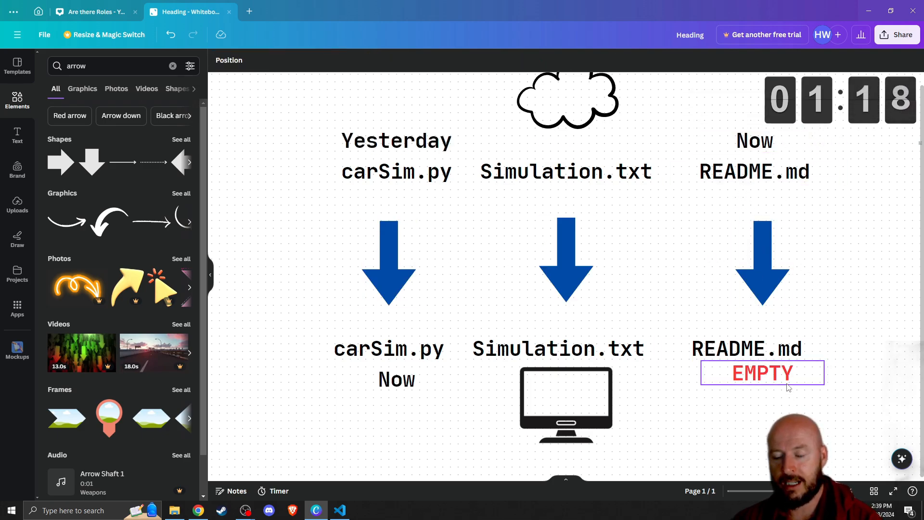
Step: Move the Yesterday label from above the cloud carSim.py to below the local carSim.py
left_click(761, 372)
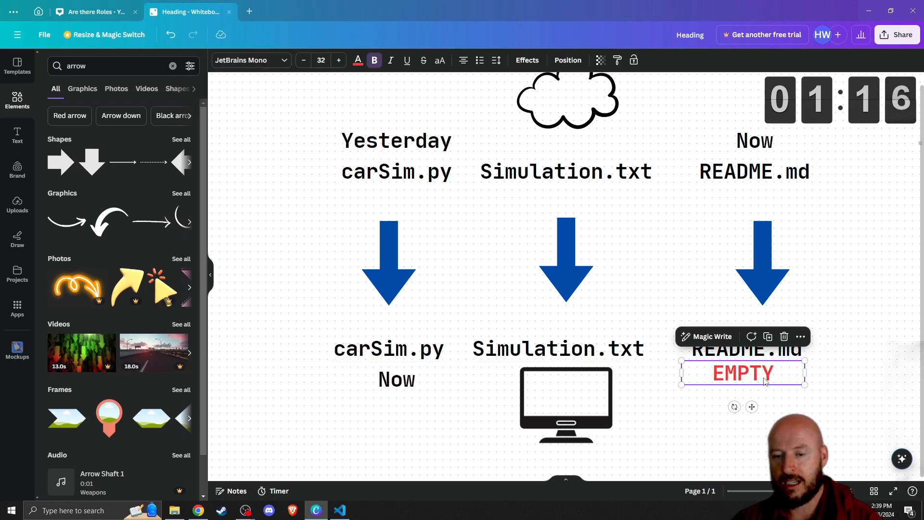
left_click(565, 171)
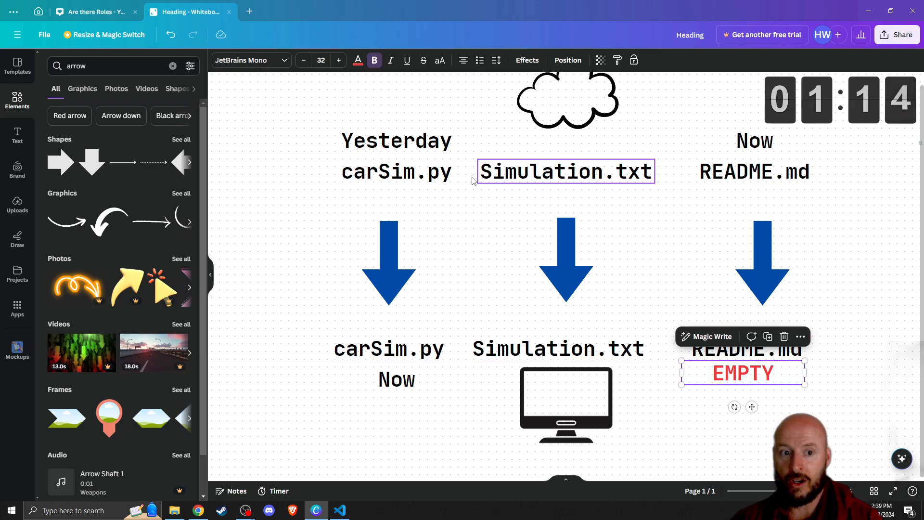
left_click(396, 141)
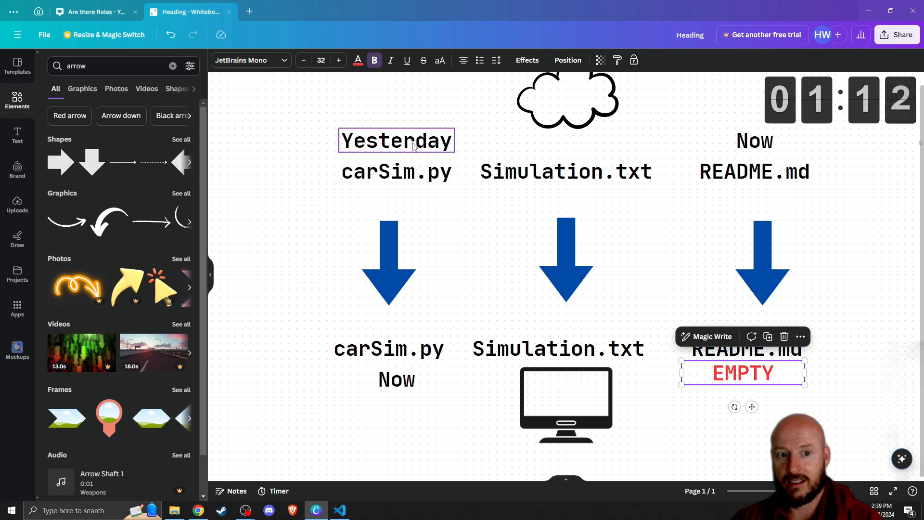
left_click_drag(396, 140, 393, 406)
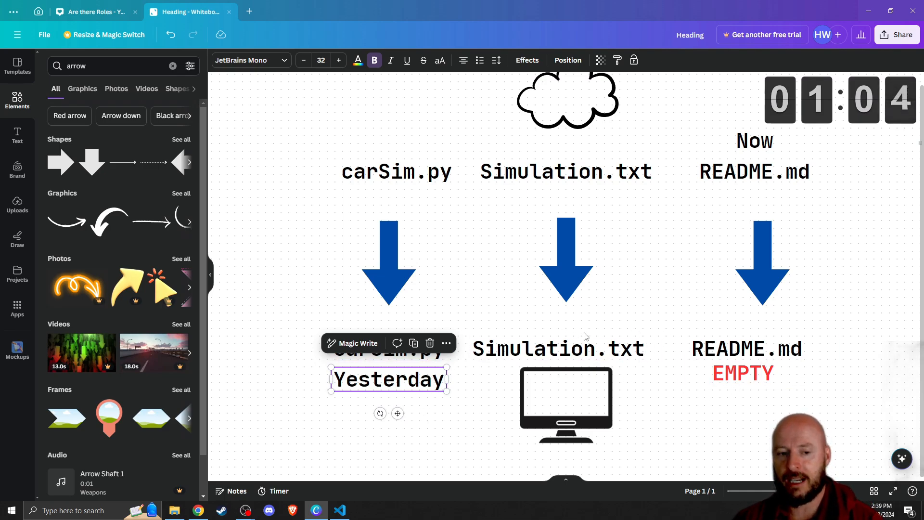
left_click(762, 262)
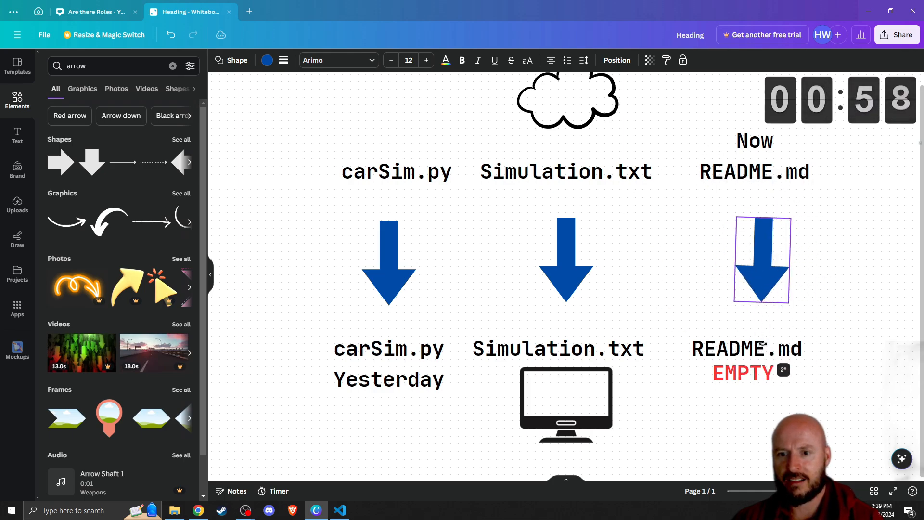
Step: Rotate the README and carSim.py arrows 180° so they point up toward the cloud
left_click(761, 259)
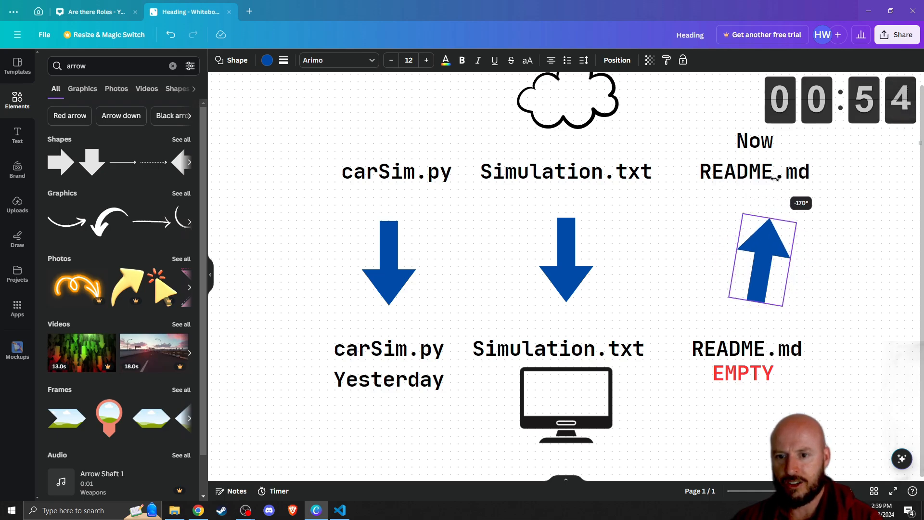
left_click(762, 259)
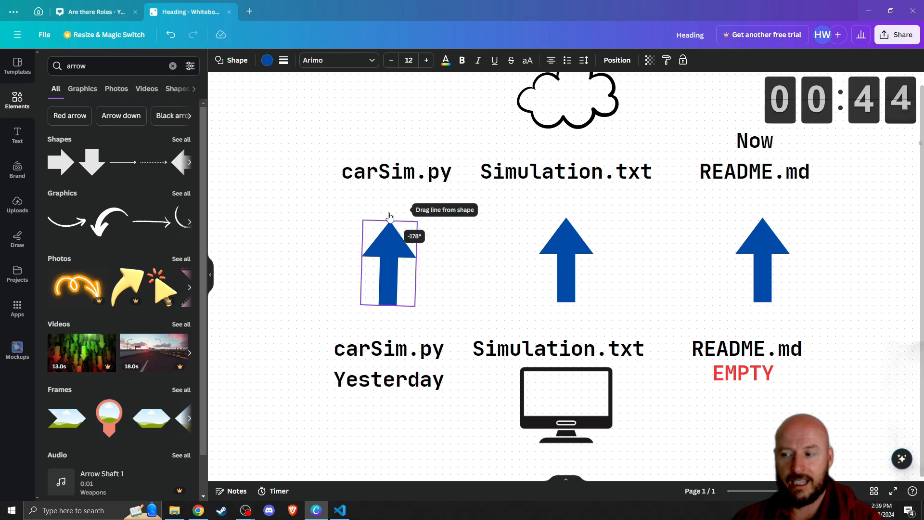
left_click(388, 262)
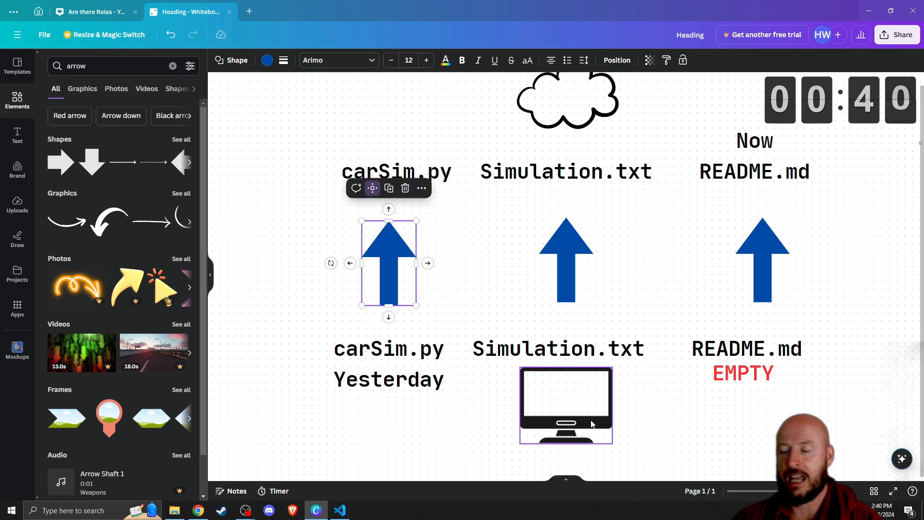
Step: Rotate the Simulation.txt arrow upward so all three arrows point from computer to cloud
left_click(389, 379)
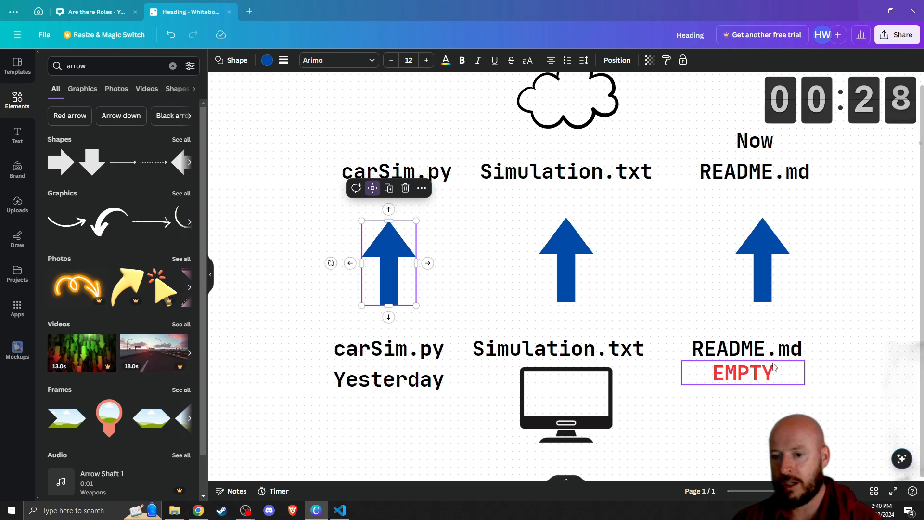
left_click(566, 262)
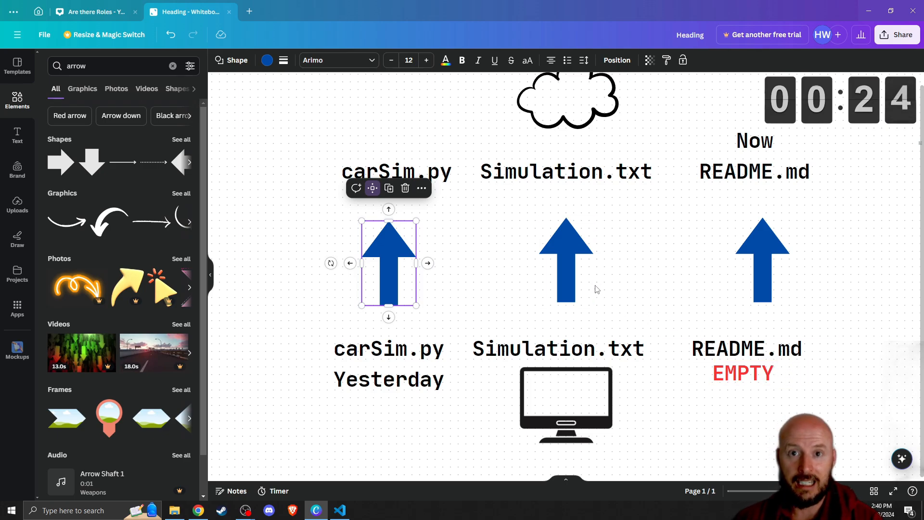
left_click(388, 379)
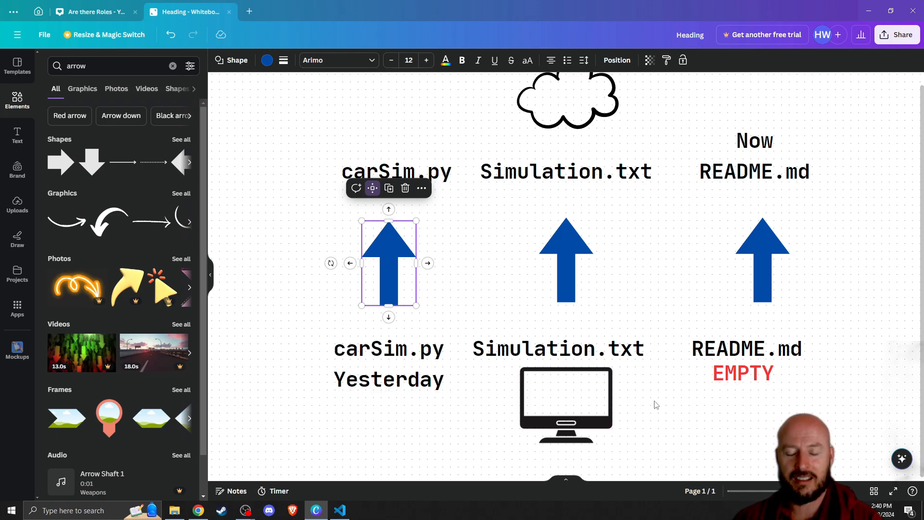
mouse_move(610, 146)
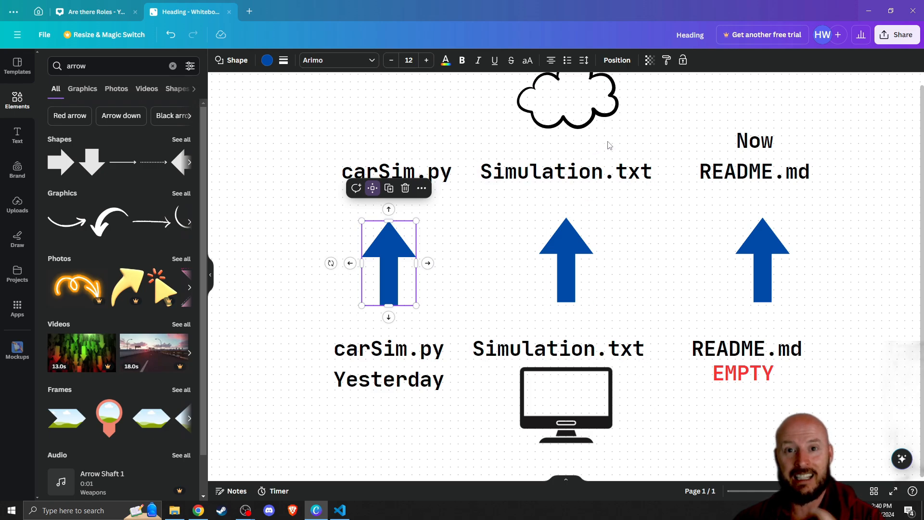
mouse_move(673, 153)
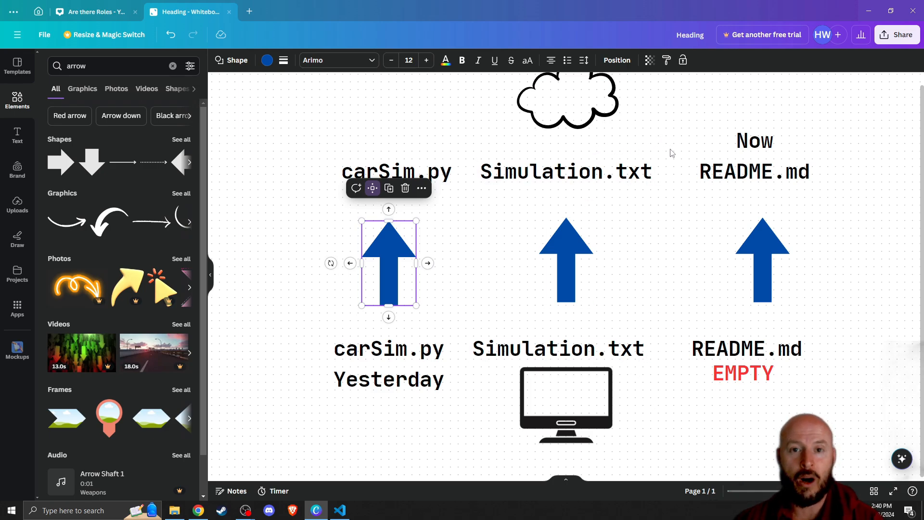
mouse_move(637, 219)
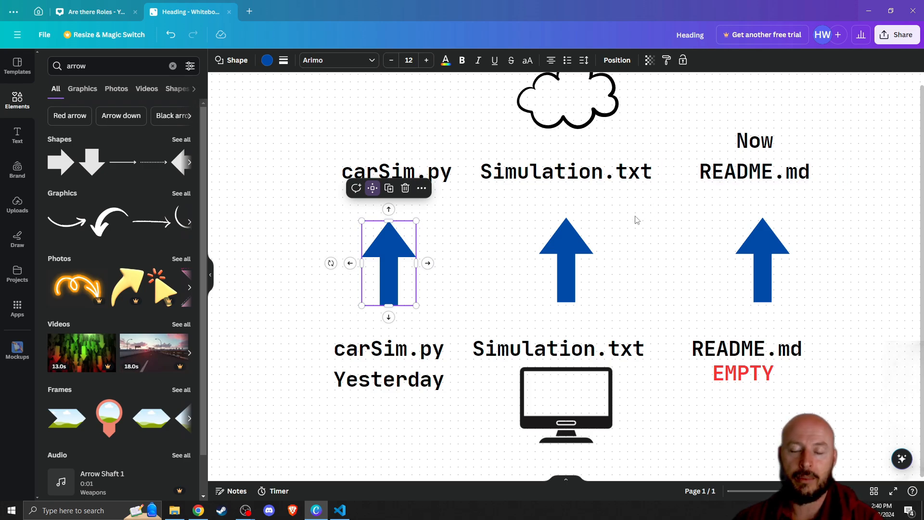
mouse_move(642, 222)
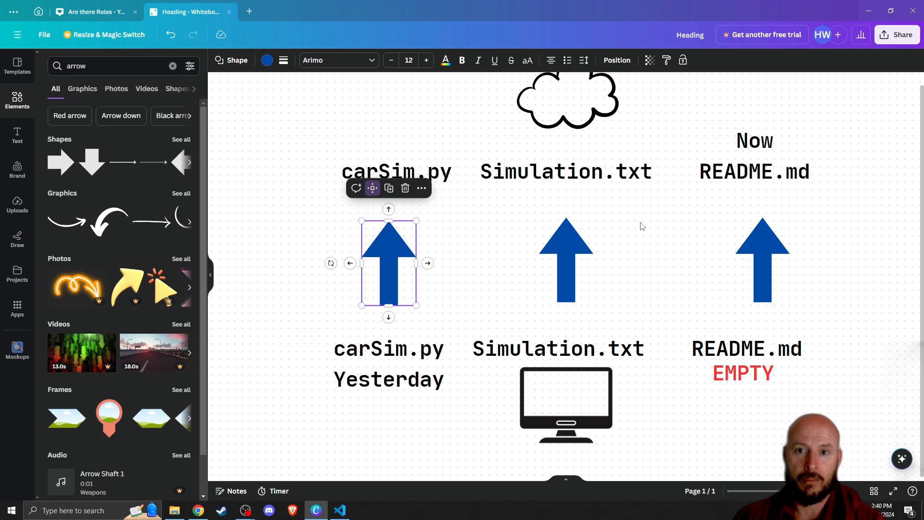
mouse_move(645, 229)
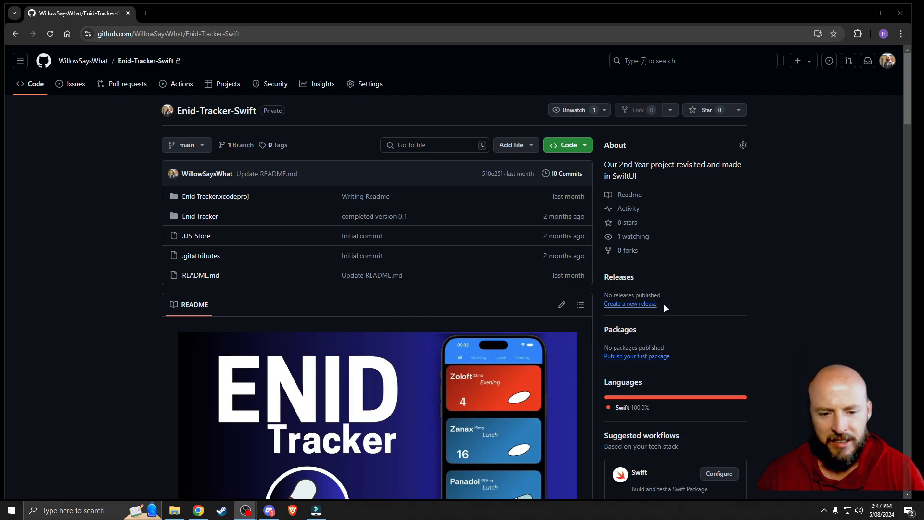
Step: Scroll through the Enid-Tracker-Swift README's banner, table of contents and interface screenshots
scroll("down", 3)
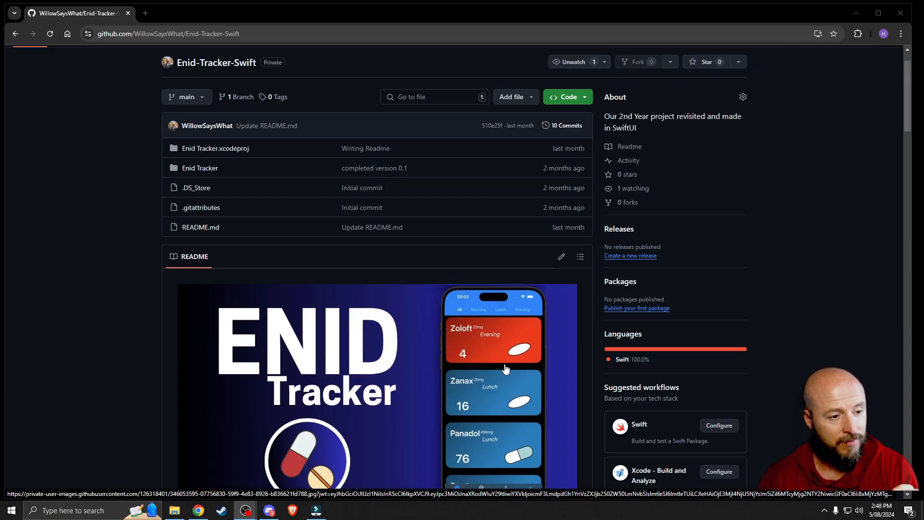
scroll("down", 3)
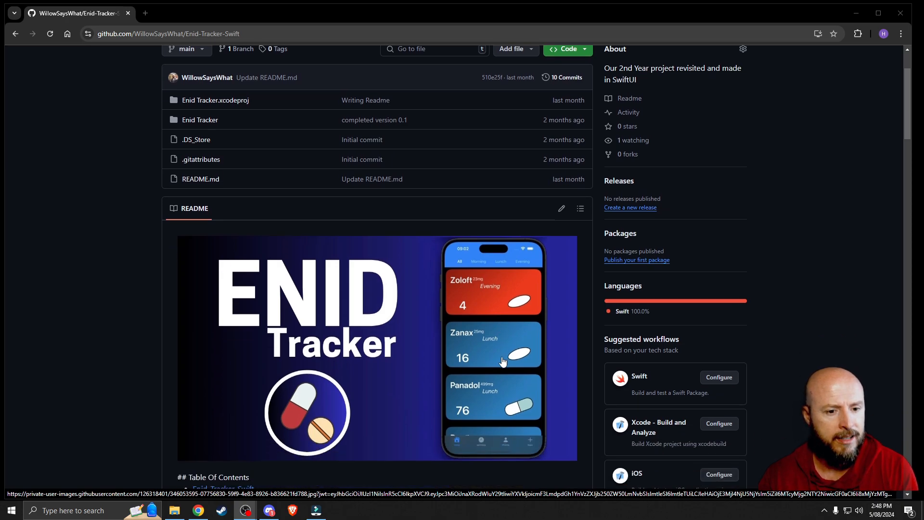
scroll("down", 3)
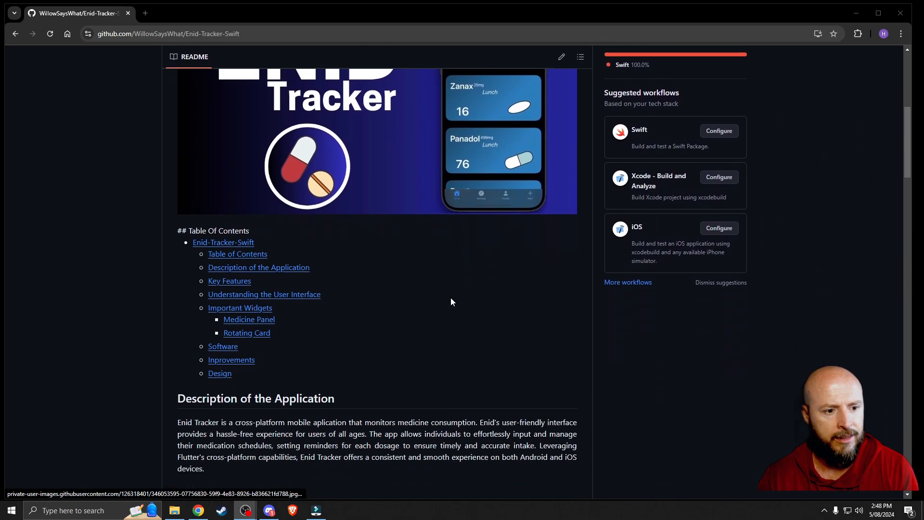
scroll("down", 3)
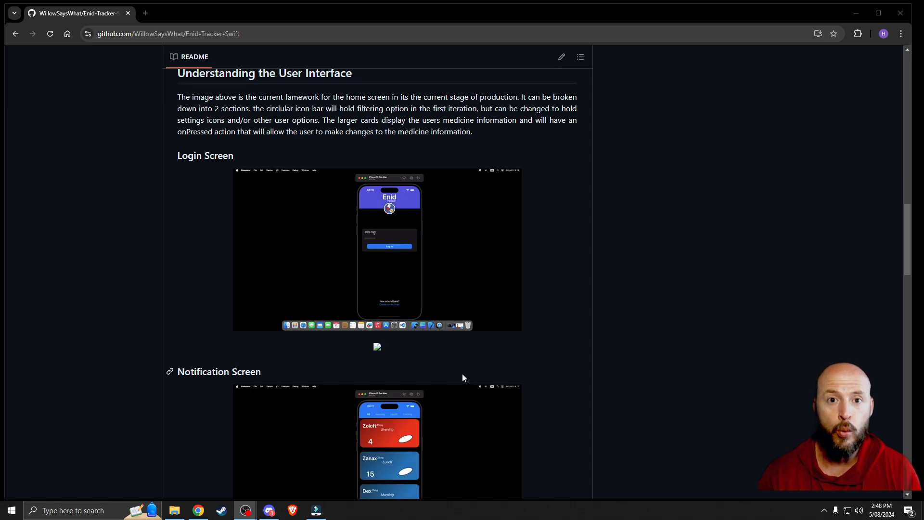
scroll("up", 3)
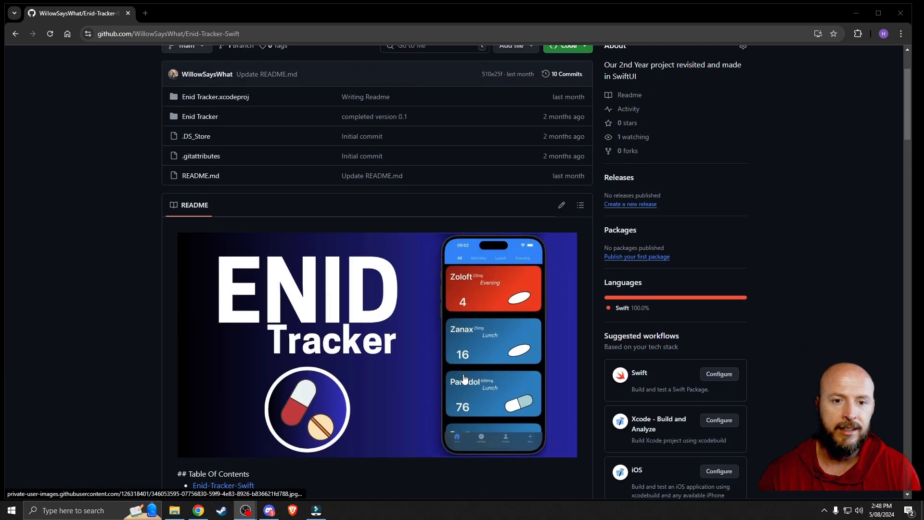
scroll("down", 3)
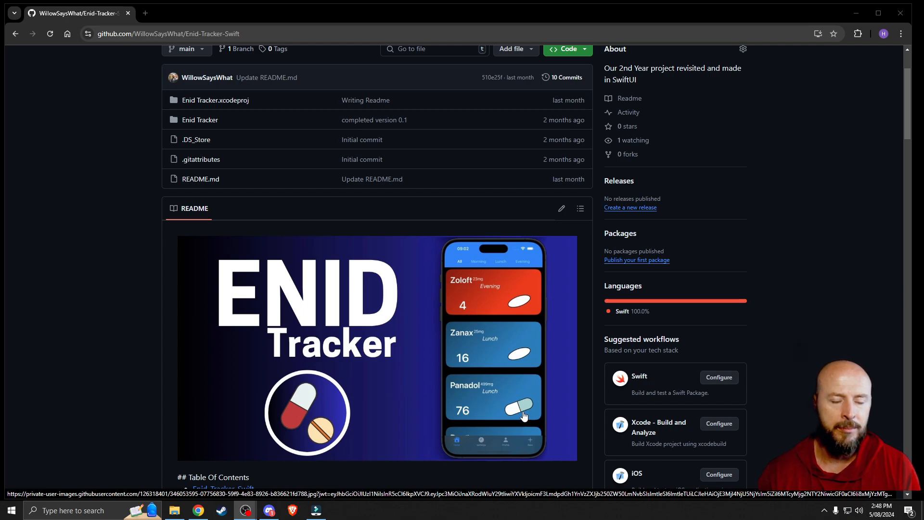
scroll("down", 3)
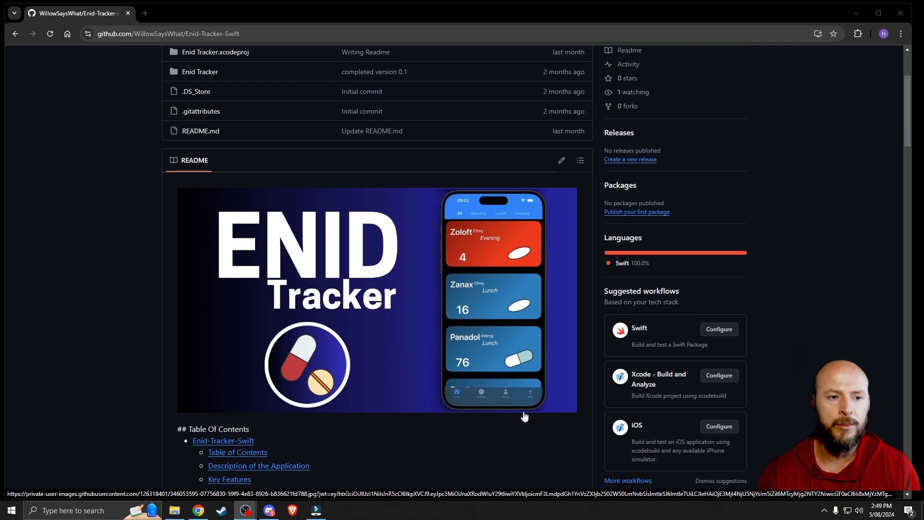